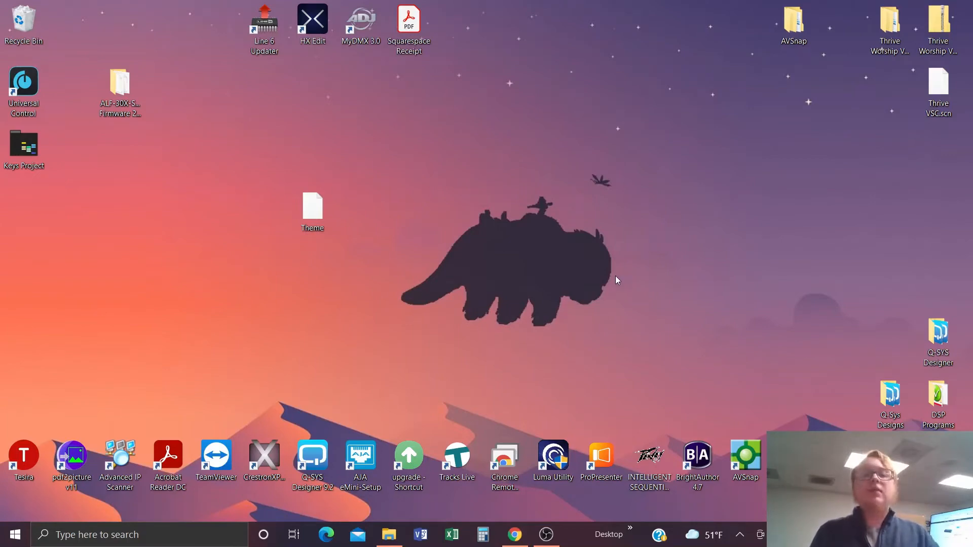
Step: Browse File Explorer to Documents > ProPresenter > Themes, showing the Test 1 and Test 2 folders
{"action": "left_click_drag", "start_coordinate": [312, 211], "coordinate": [409, 210]}
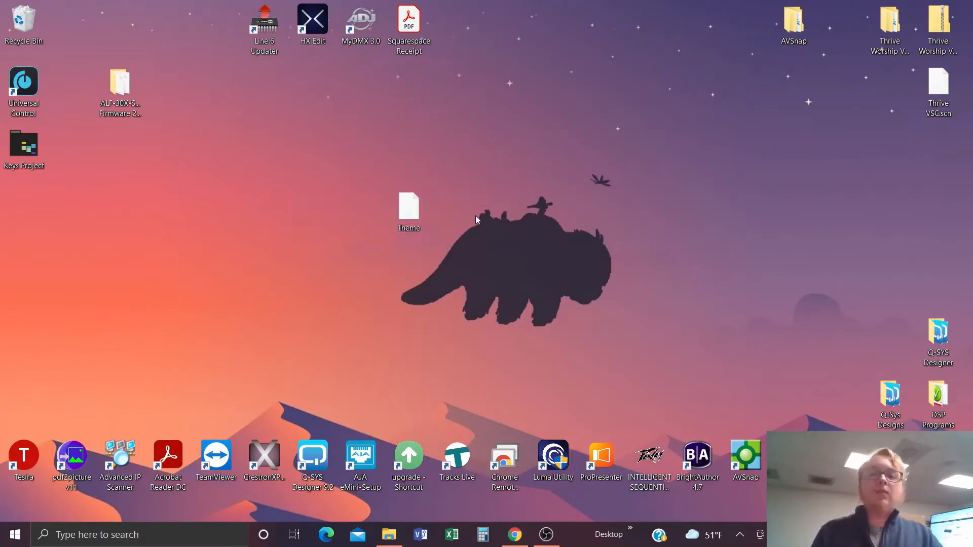
{"action": "mouse_move", "coordinate": [380, 391]}
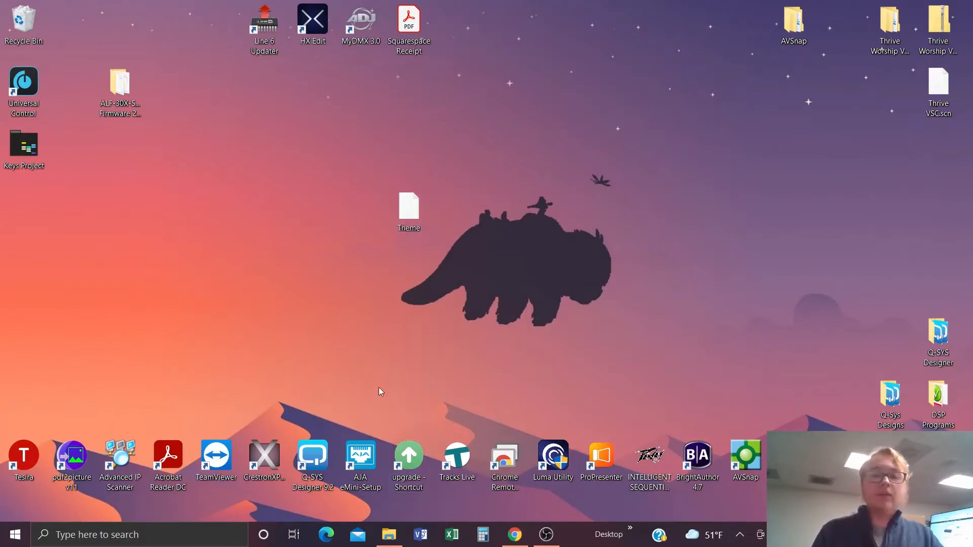
{"action": "left_click", "coordinate": [409, 211]}
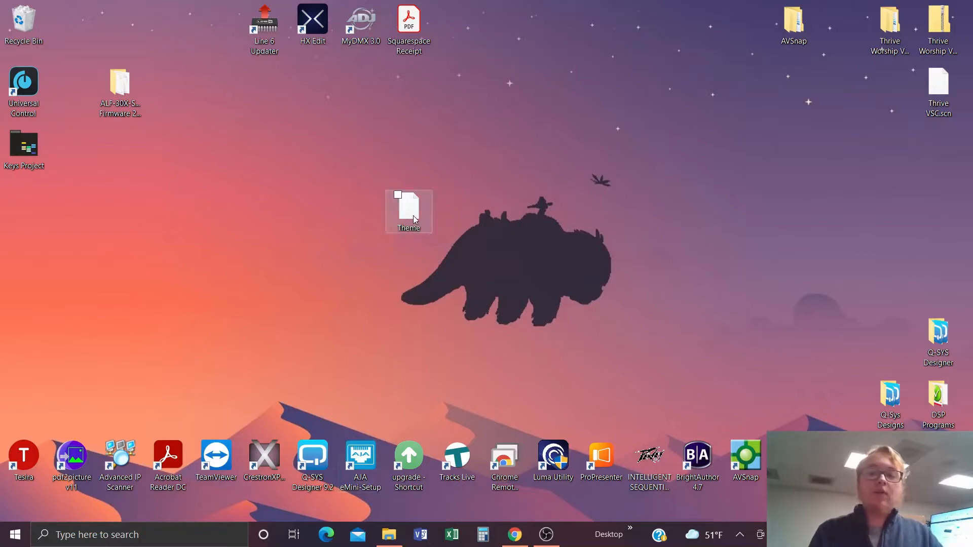
{"action": "left_click", "coordinate": [390, 534]}
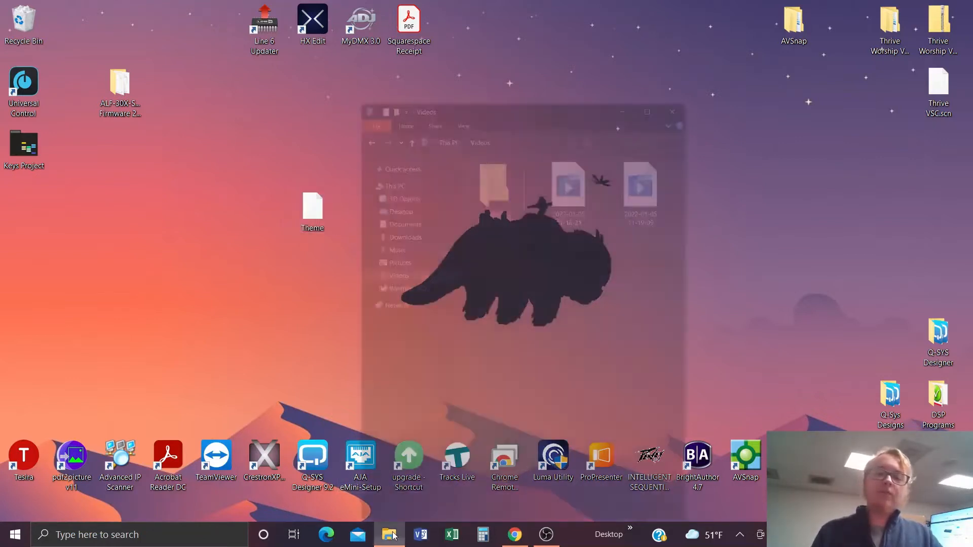
{"action": "left_click", "coordinate": [390, 534]}
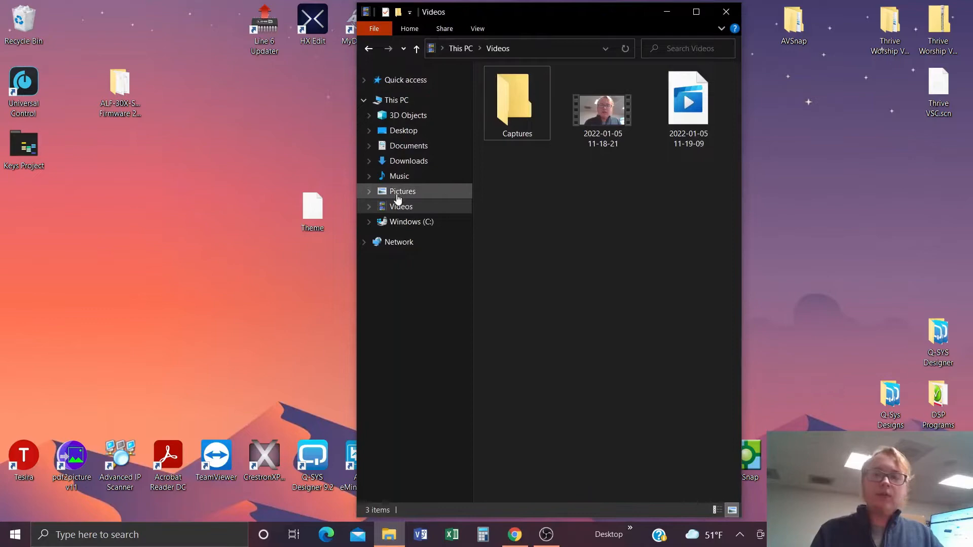
{"action": "left_click", "coordinate": [403, 130]}
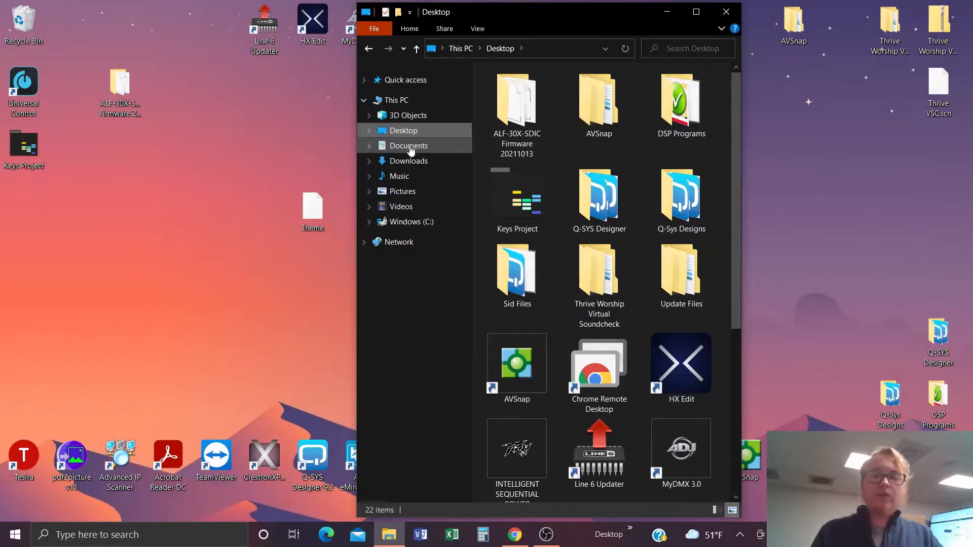
{"action": "left_click", "coordinate": [408, 145]}
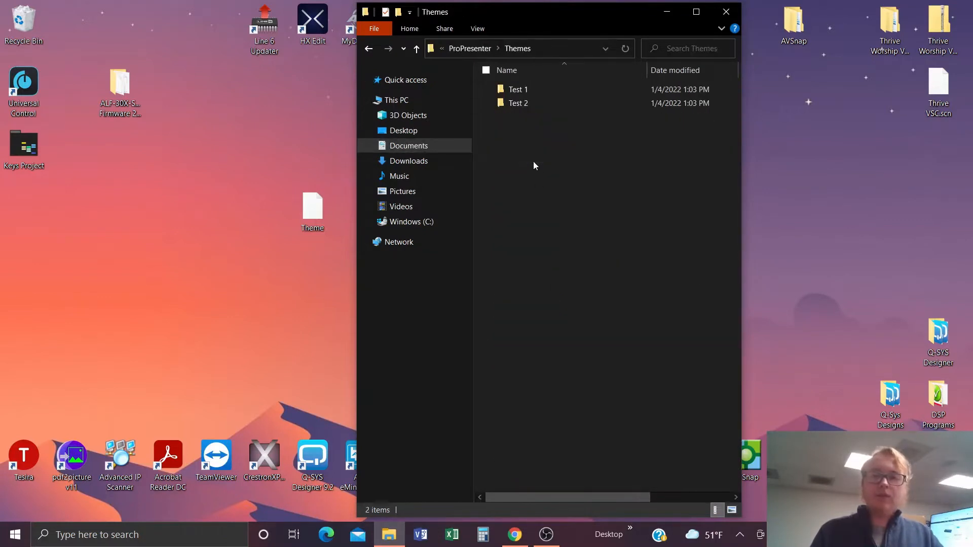
{"action": "left_click", "coordinate": [312, 210]}
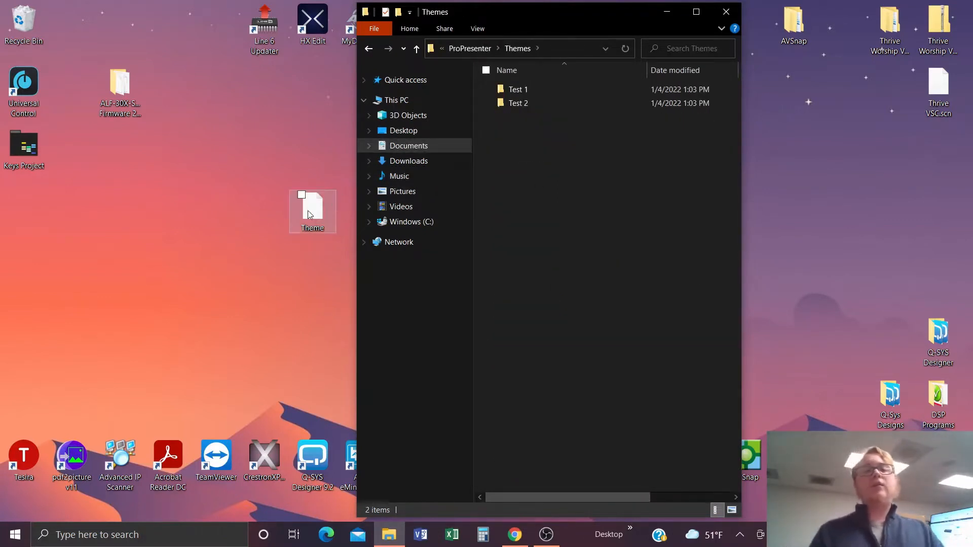
Step: Show ProPresenter's editor list: Stage, Theme, CCLI, Props and Mask Editor
{"action": "left_click_drag", "start_coordinate": [312, 211], "coordinate": [574, 208]}
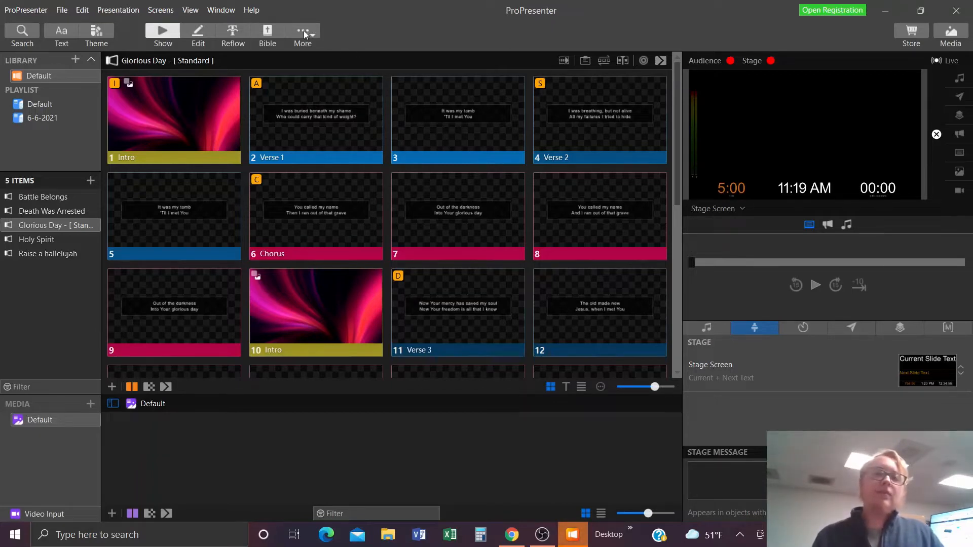
{"action": "left_click", "coordinate": [303, 33]}
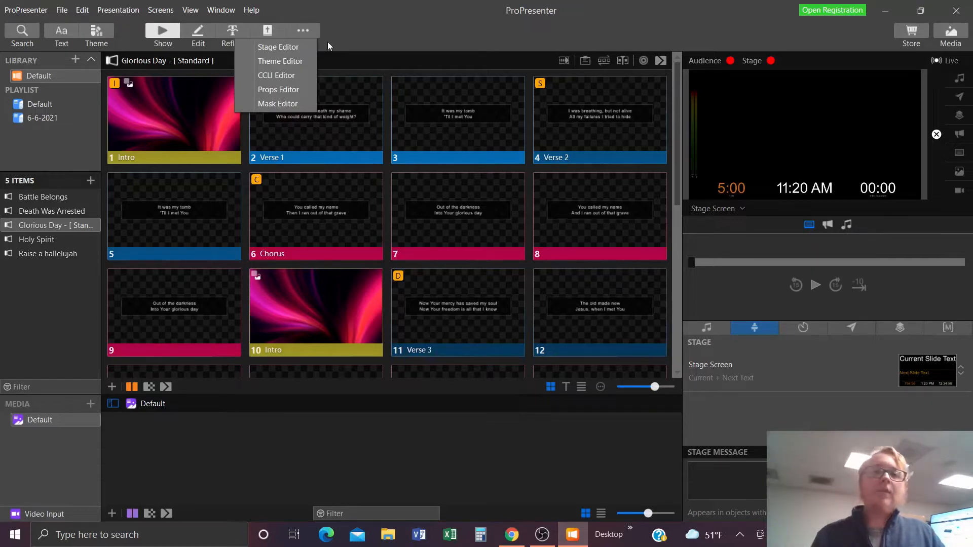
Step: Open the Theme Editor, check the saved themes, and select all objects on New Template
{"action": "left_click", "coordinate": [278, 46]}
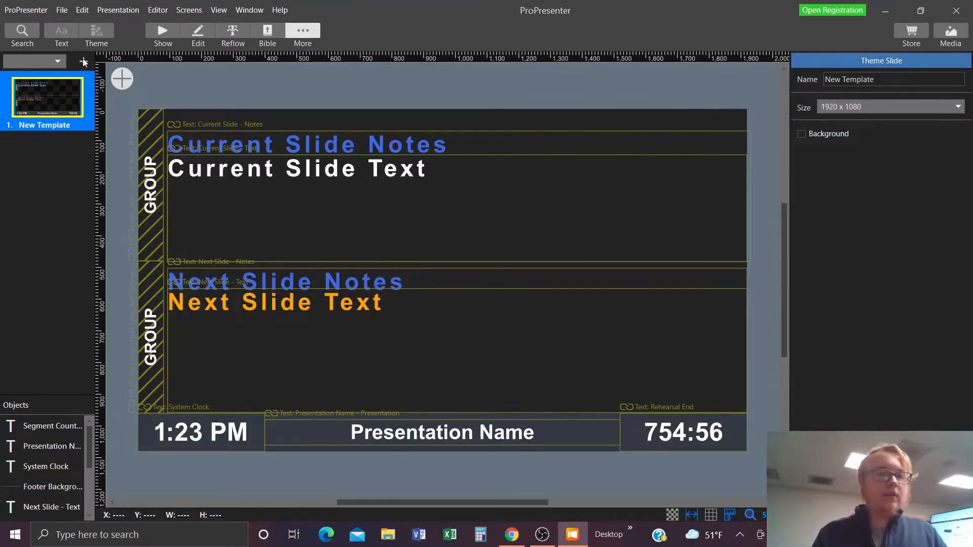
{"action": "left_click", "coordinate": [82, 61]}
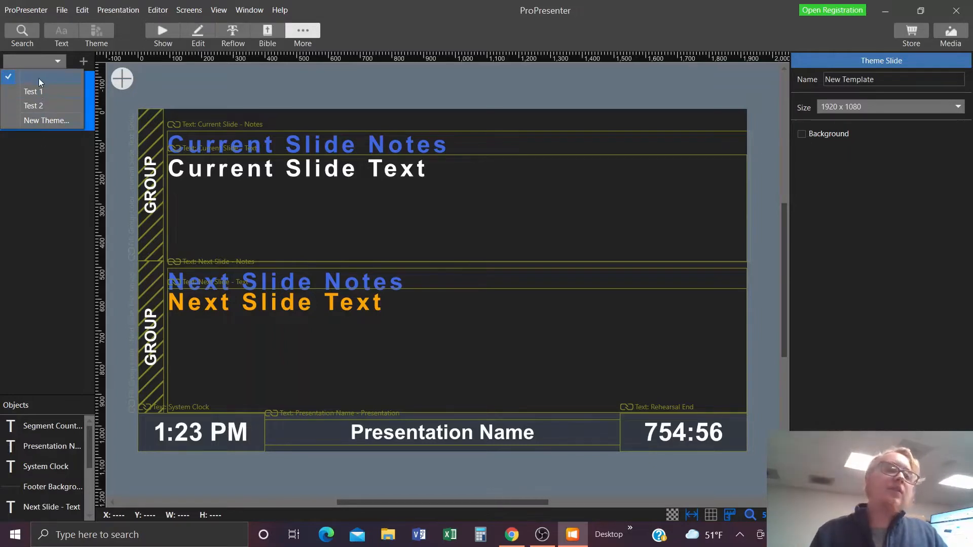
{"action": "left_click", "coordinate": [37, 76]}
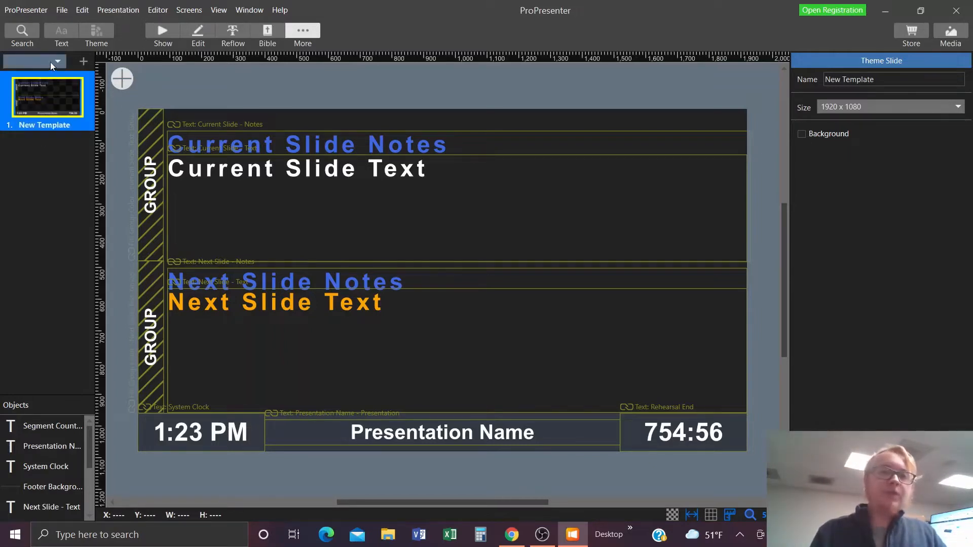
{"action": "left_click", "coordinate": [28, 61]}
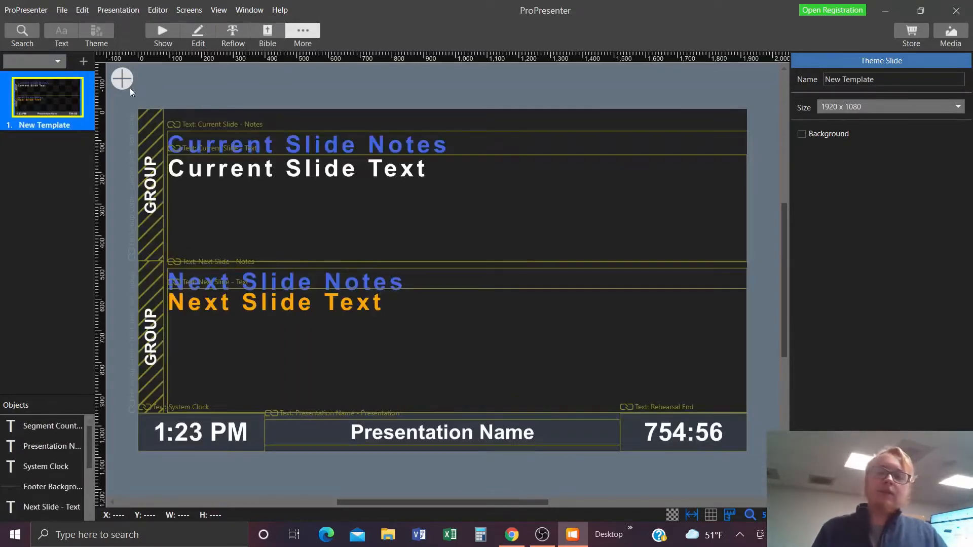
{"action": "left_click", "coordinate": [440, 248]}
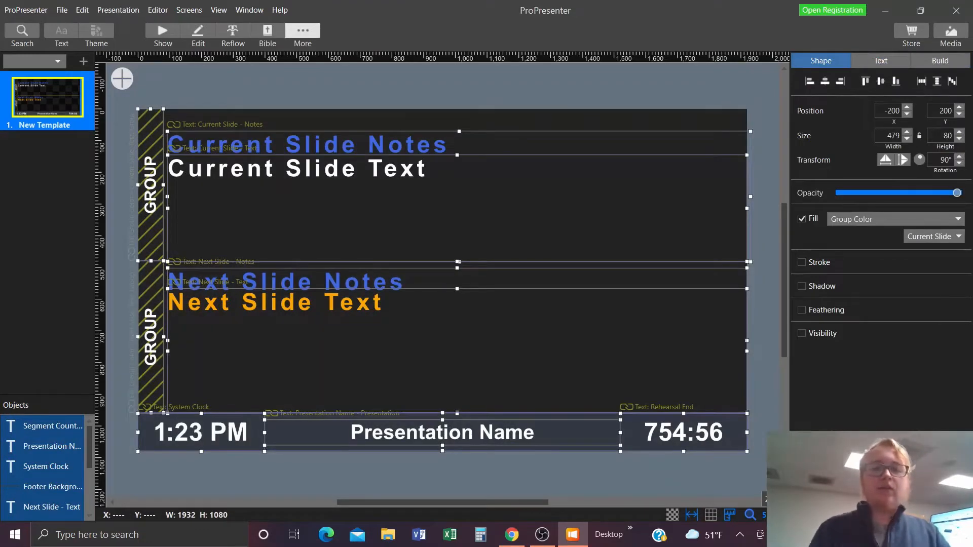
{"action": "left_click", "coordinate": [302, 32]}
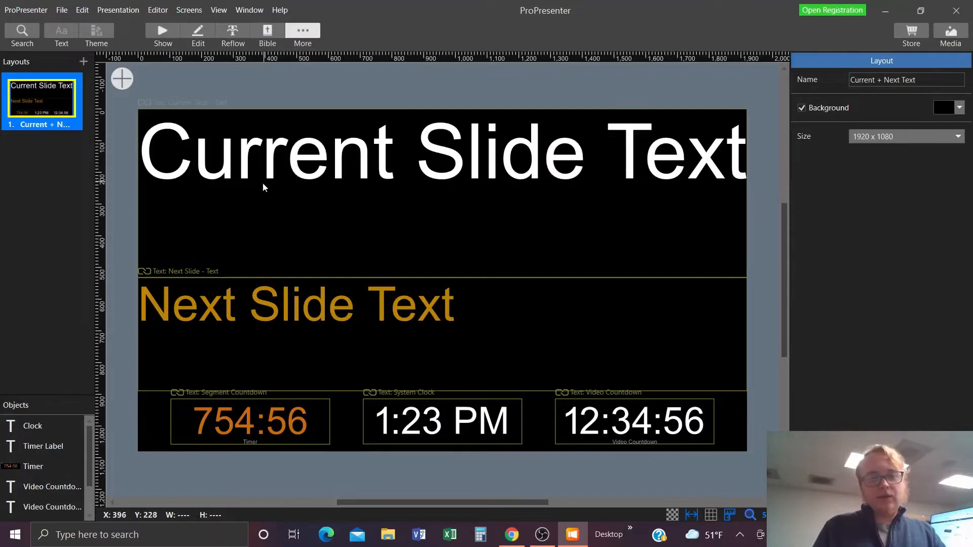
Step: Add a Blank Layout stage layout, check the Themes folder, and close the Stage Editor
{"action": "left_click", "coordinate": [81, 62]}
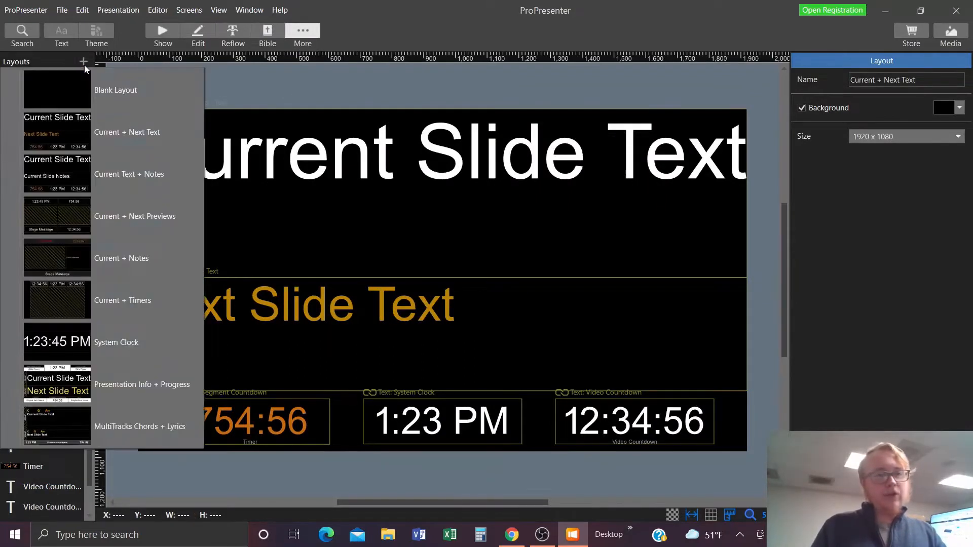
{"action": "left_click", "coordinate": [115, 91]}
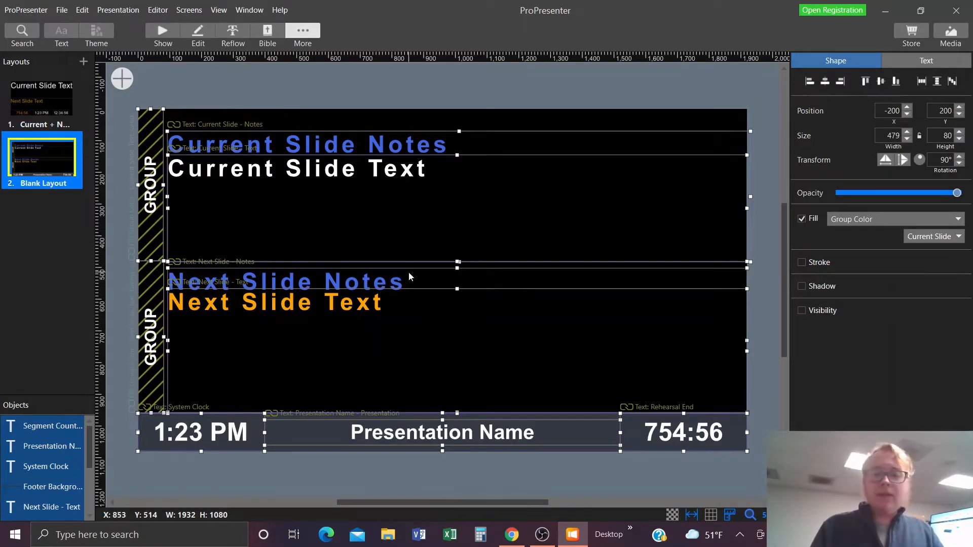
{"action": "left_click", "coordinate": [387, 534]}
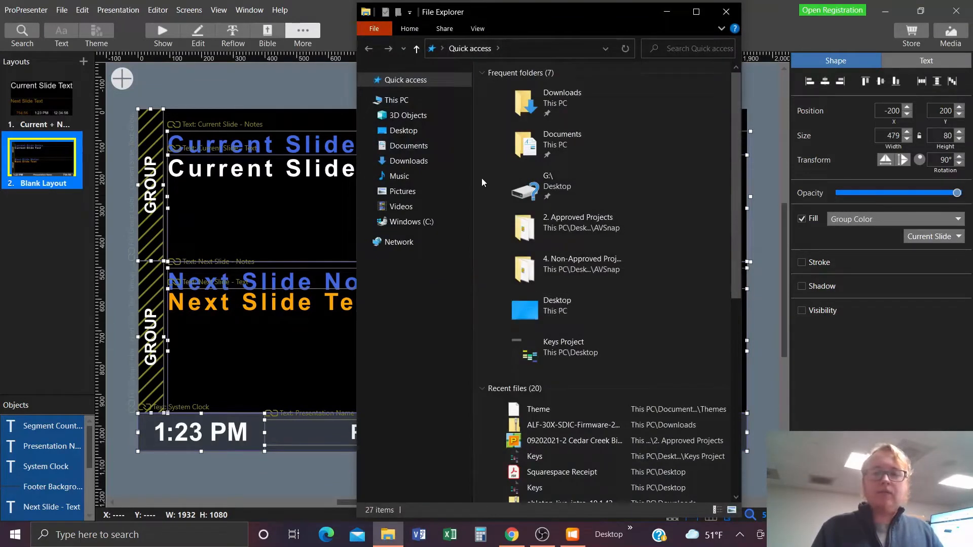
{"action": "left_click", "coordinate": [407, 146]}
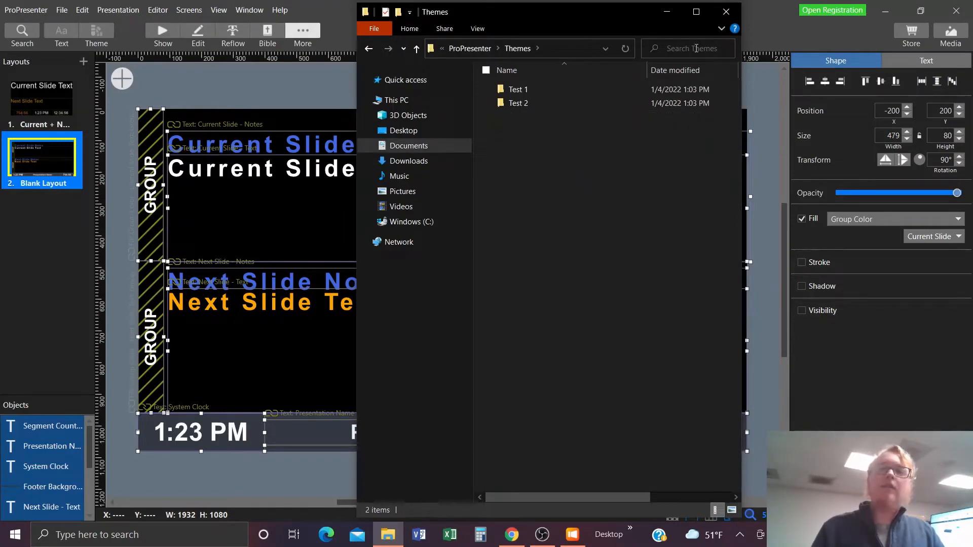
{"action": "left_click", "coordinate": [726, 12]}
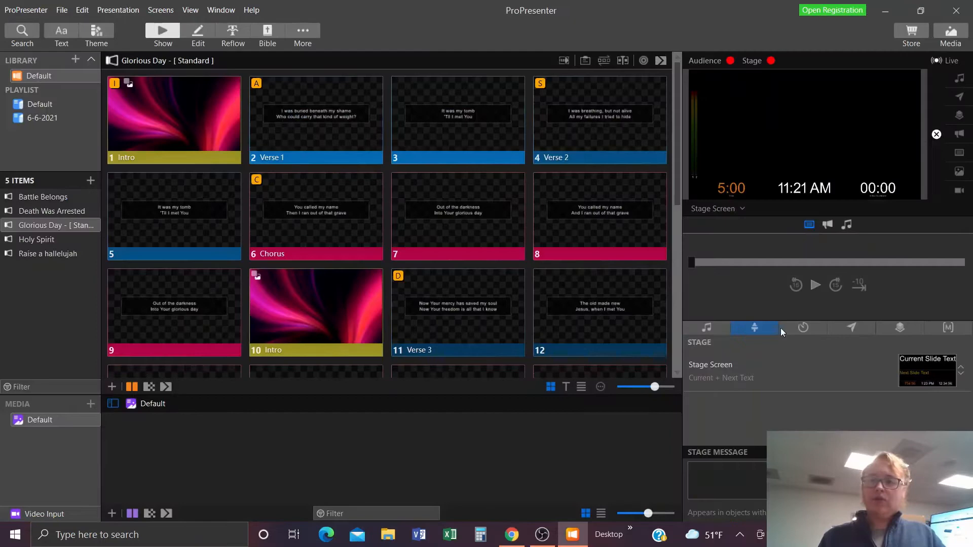
Step: Switch Stage Screen to Blank Layout and send the Verse 1 slide live
{"action": "left_click", "coordinate": [927, 371]}
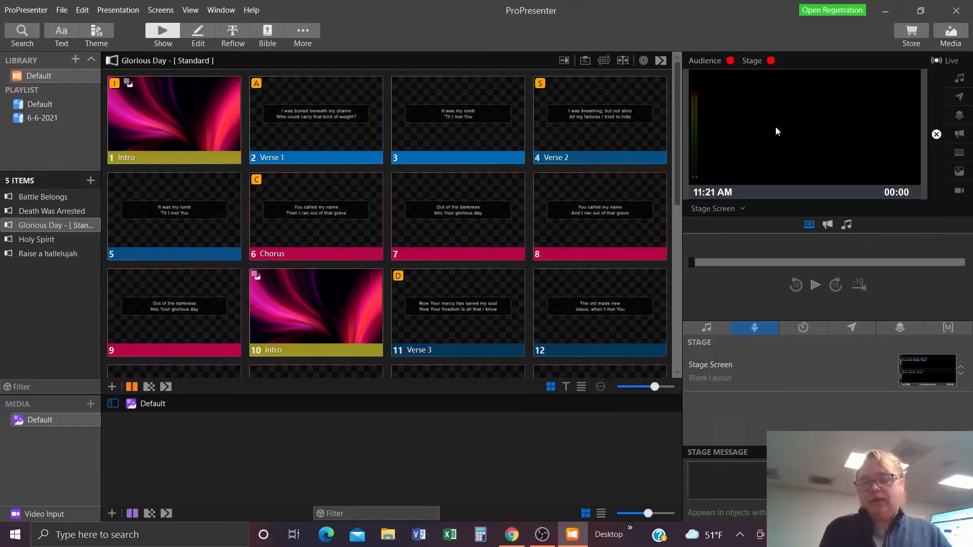
{"action": "left_click", "coordinate": [316, 119]}
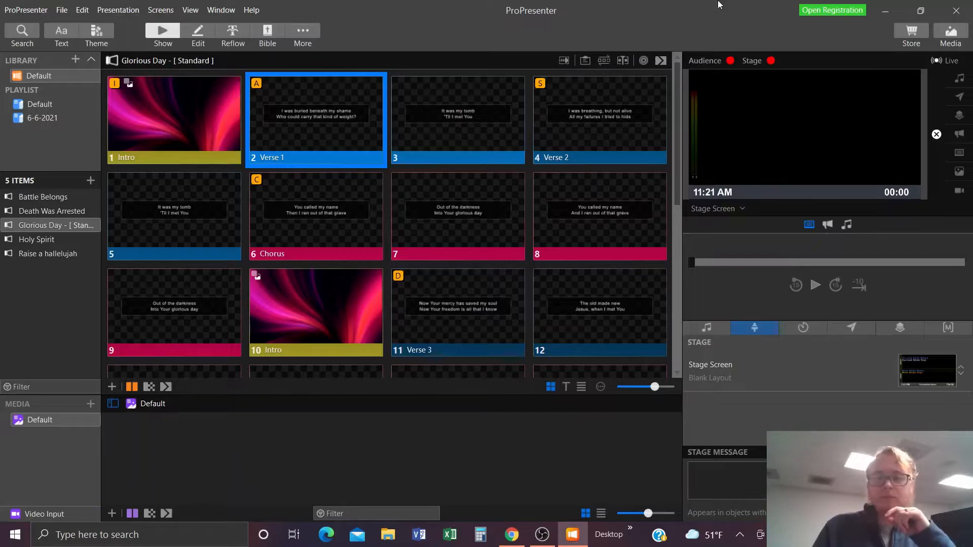
{"action": "mouse_move", "coordinate": [432, 173]}
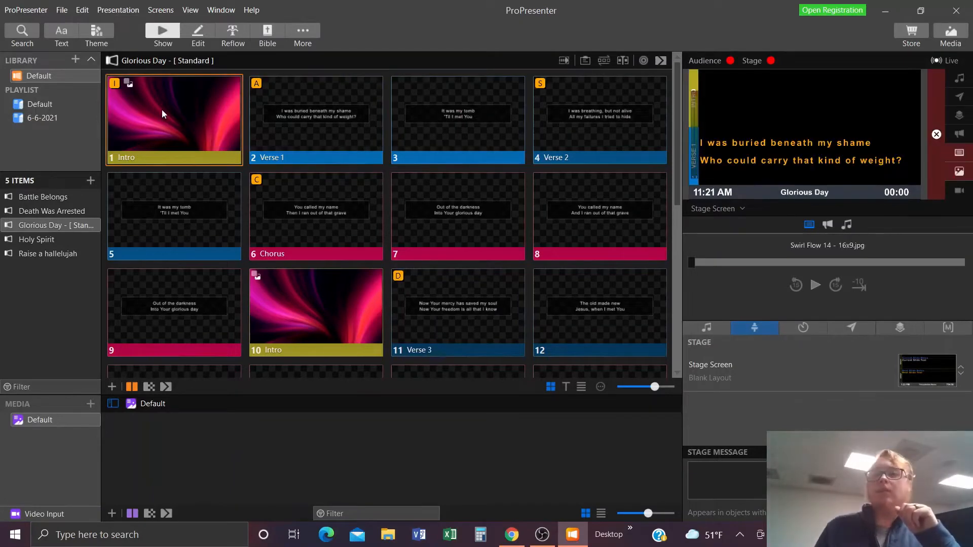
{"action": "mouse_move", "coordinate": [226, 115]}
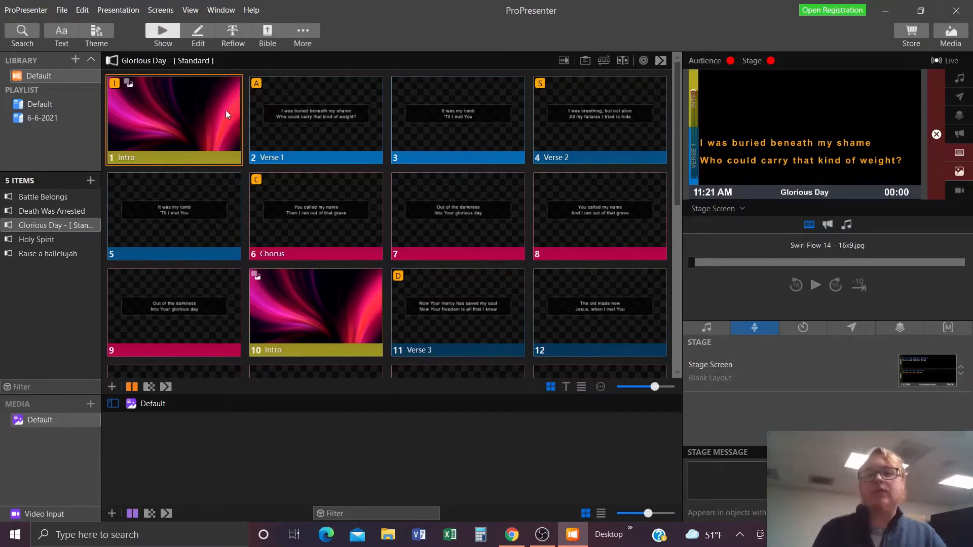
{"action": "left_click", "coordinate": [316, 119]}
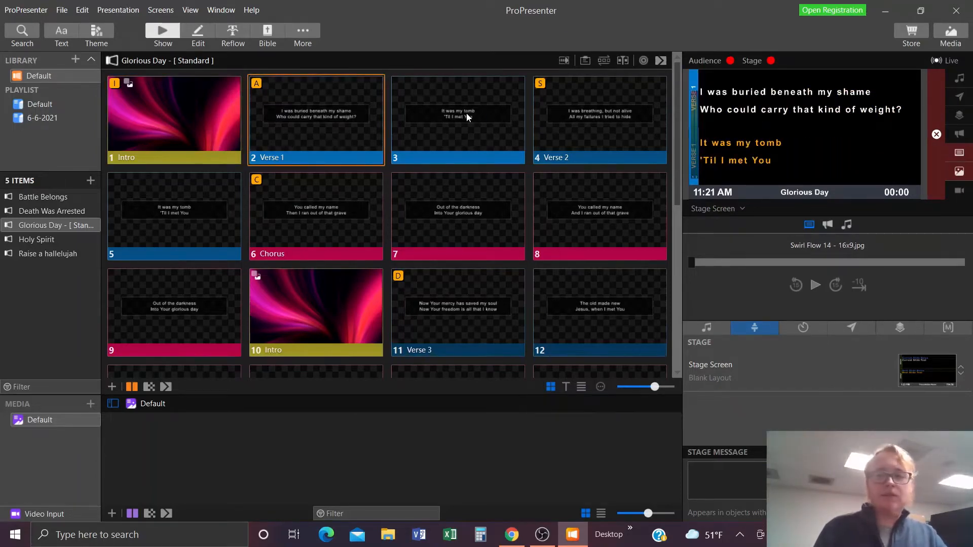
{"action": "left_click", "coordinate": [457, 119]}
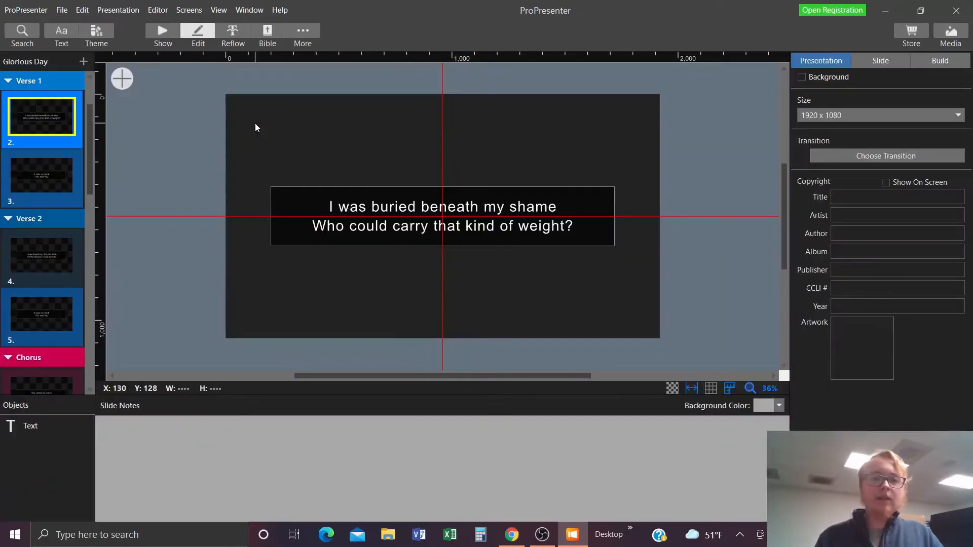
{"action": "mouse_move", "coordinate": [197, 33]}
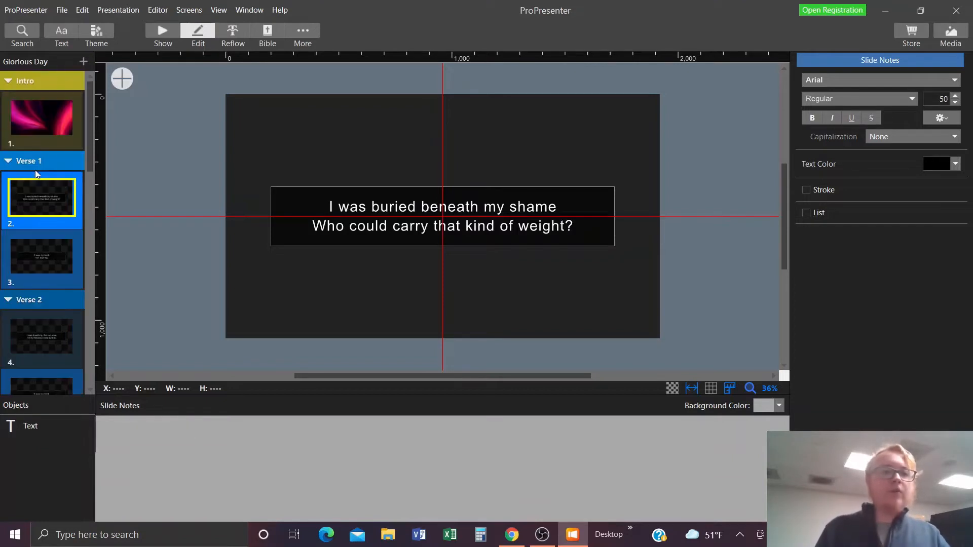
Step: Write 'Key: D', 'Time: 4/4' and 'Intro: D' in the Intro slide's notes
{"action": "left_click", "coordinate": [41, 118]}
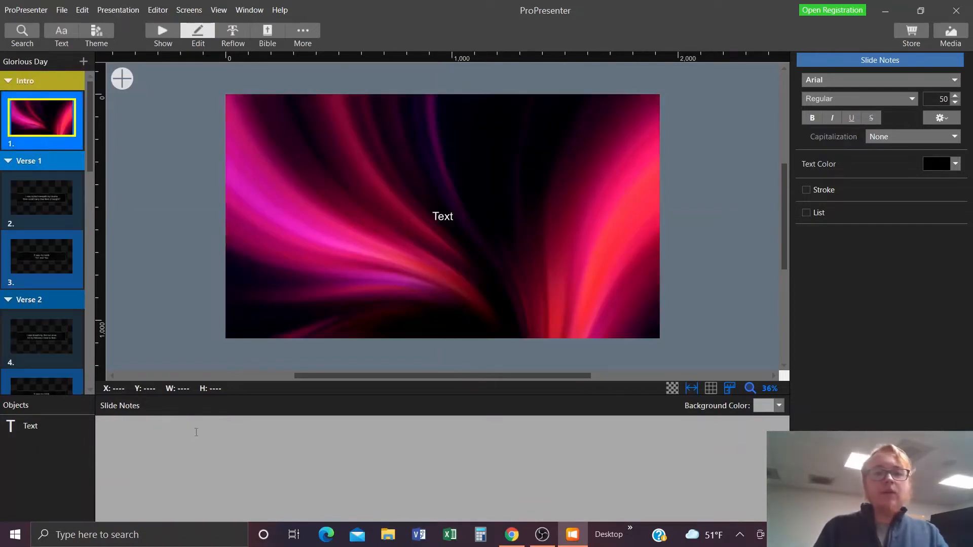
{"action": "type", "text": "Key"}
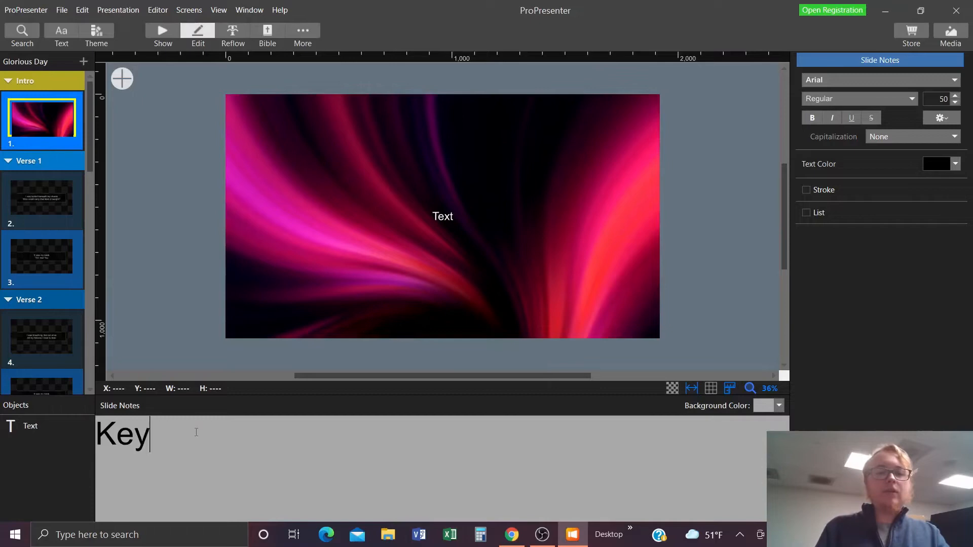
{"action": "type", "text": ": D"}
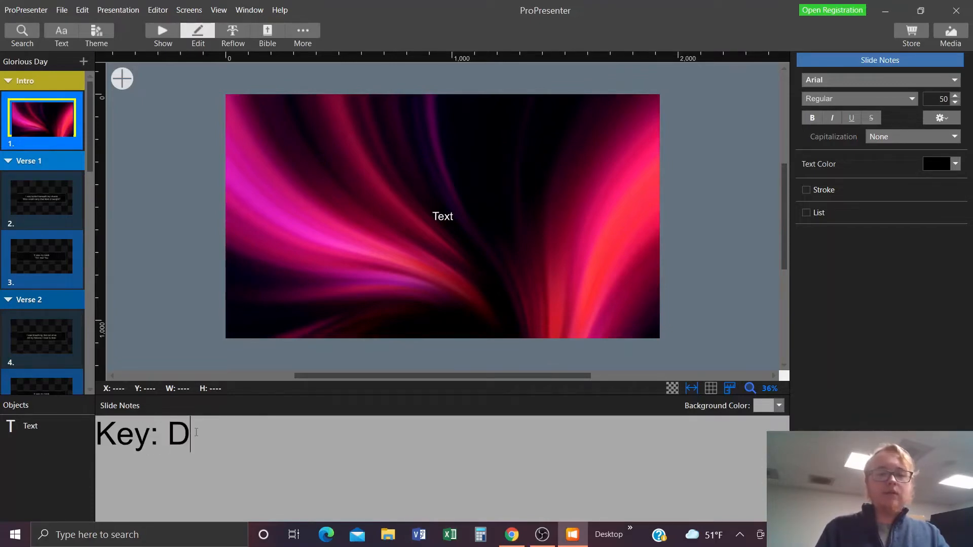
{"action": "type", "text": "Time:"}
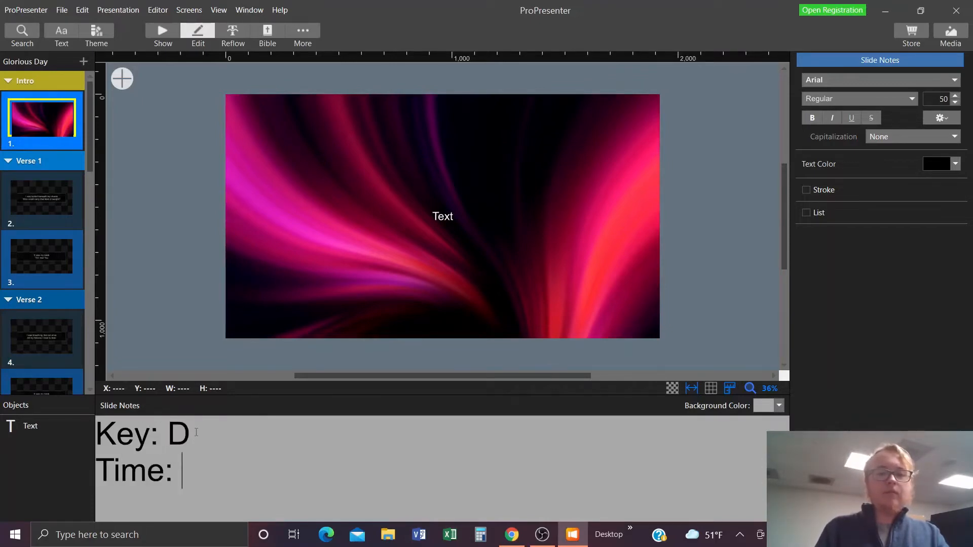
{"action": "type", "text": "4/4"}
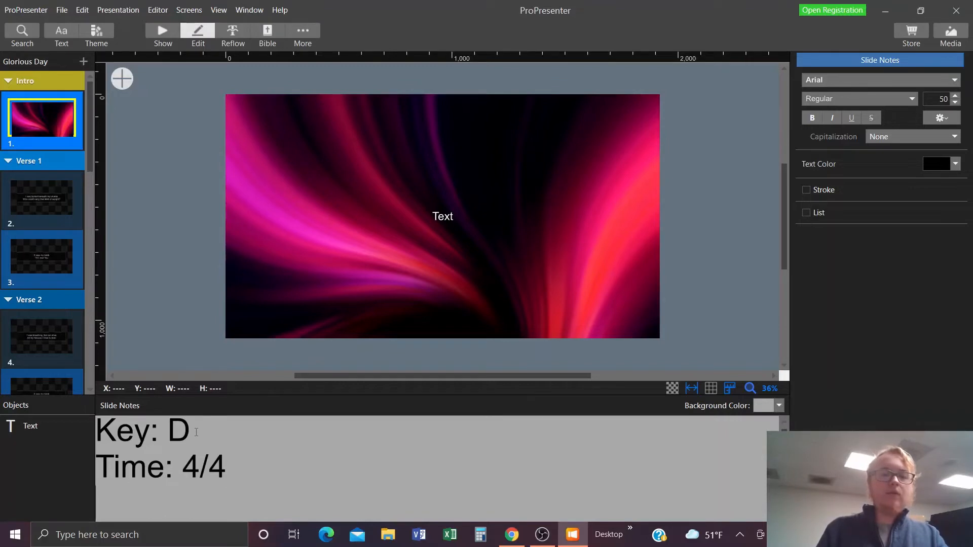
{"action": "type", "text": "Intro"}
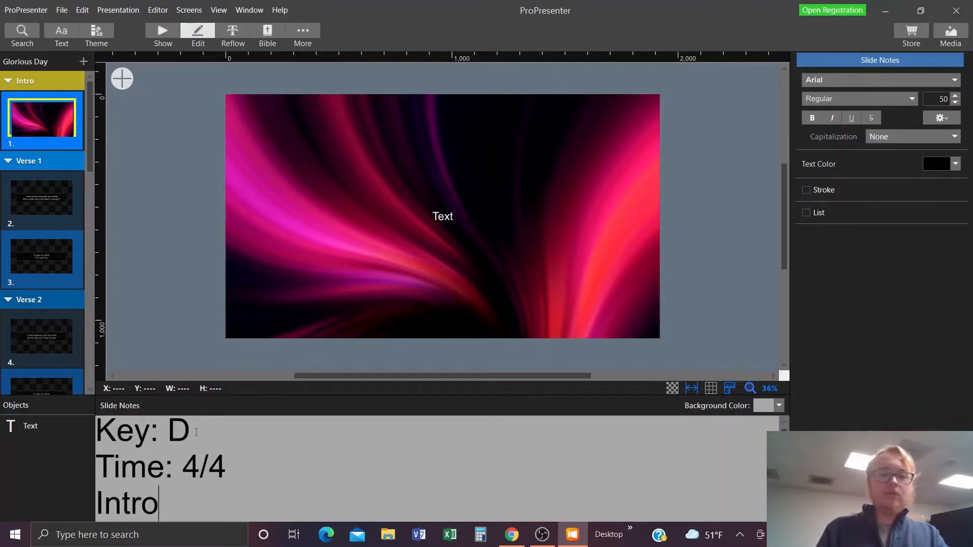
{"action": "type", "text": ": D"}
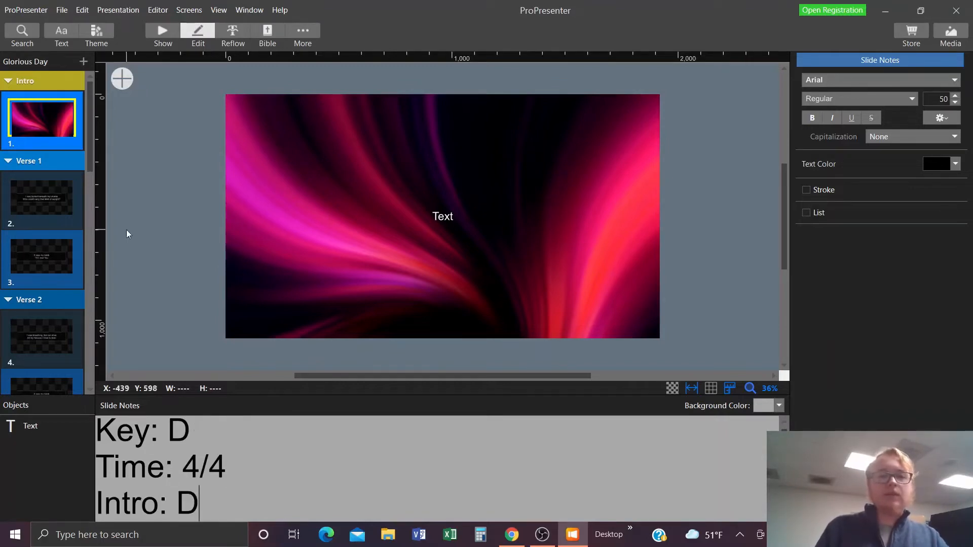
{"action": "left_click", "coordinate": [162, 36]}
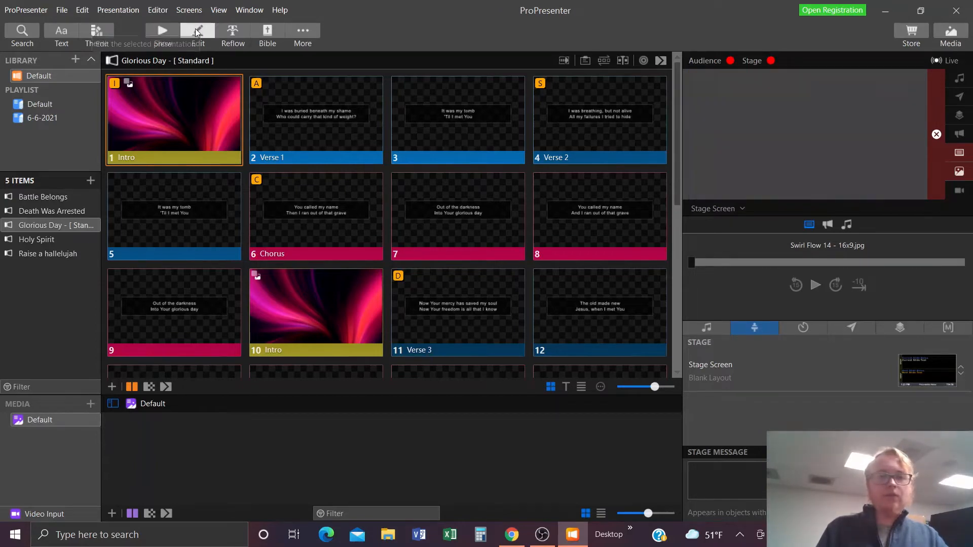
Step: Wrap the Intro chord line in repeat signs, 'Intro: ||:D / :||', and check the stage preview
{"action": "left_click", "coordinate": [198, 33]}
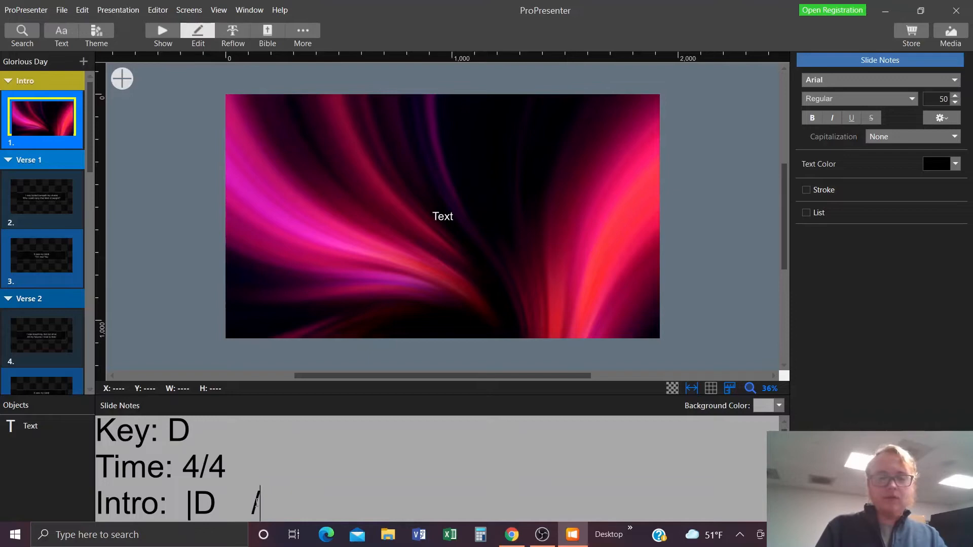
{"action": "type", "text": "?"}
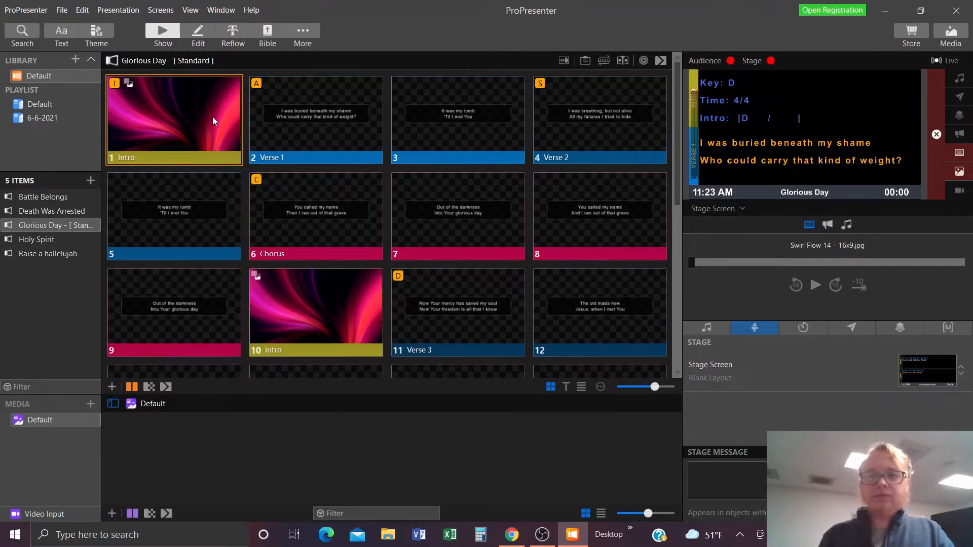
{"action": "left_click", "coordinate": [197, 34]}
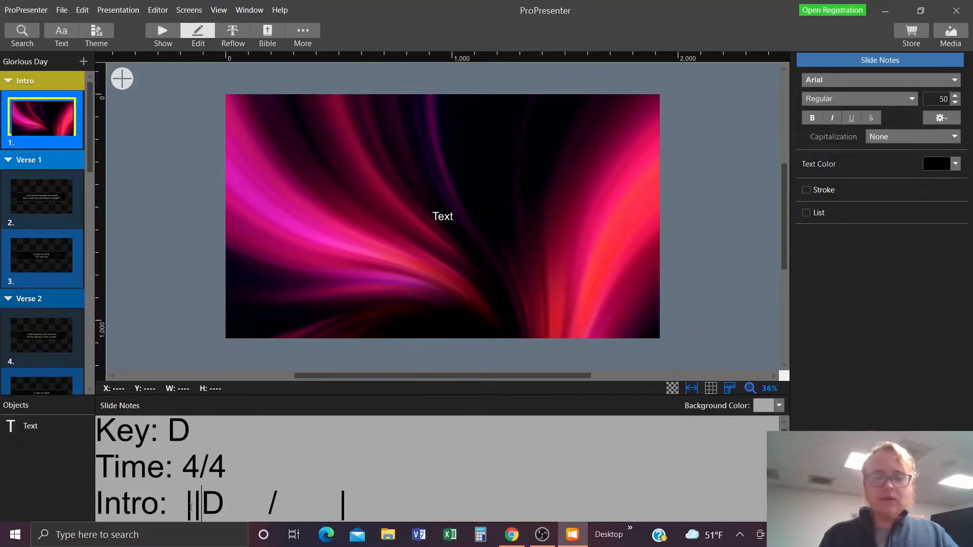
{"action": "type", "text": ":"}
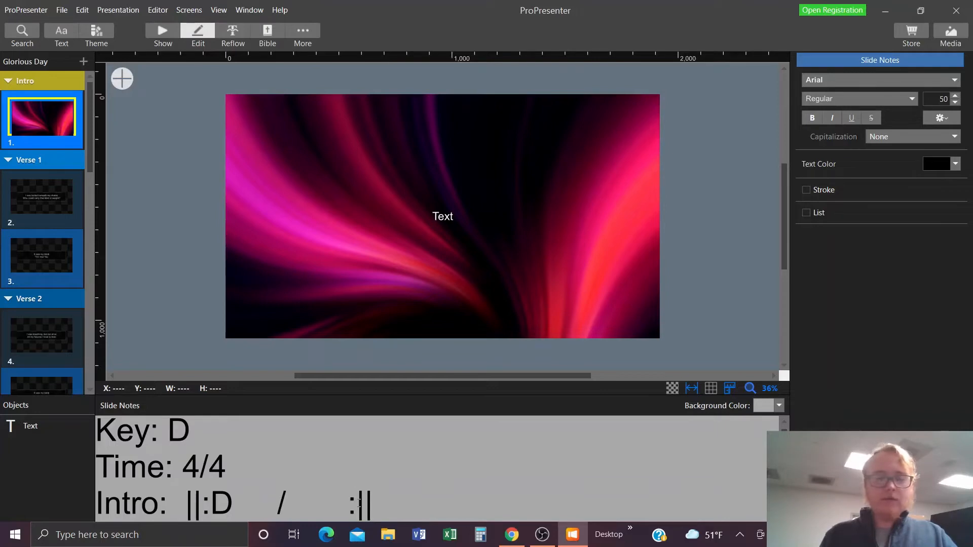
{"action": "left_click", "coordinate": [163, 36]}
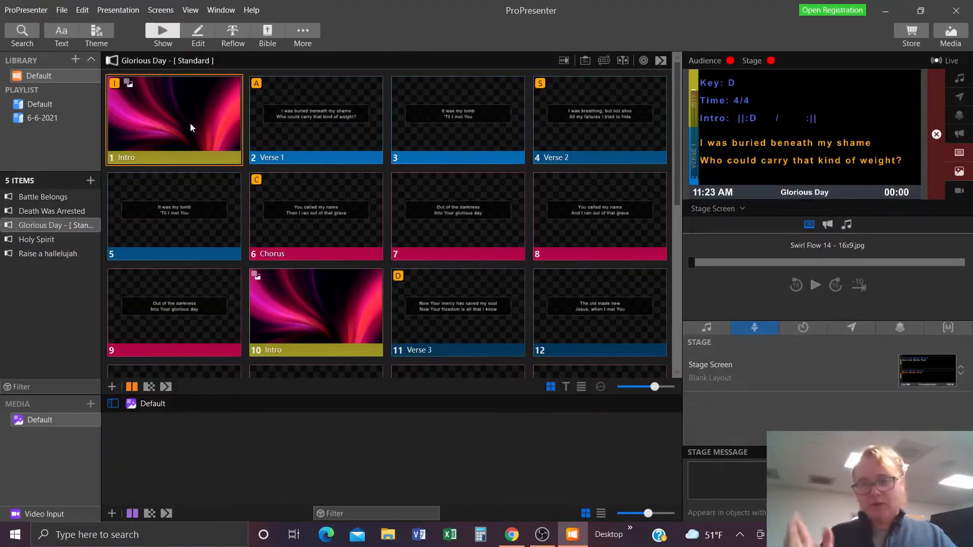
{"action": "mouse_move", "coordinate": [357, 104]}
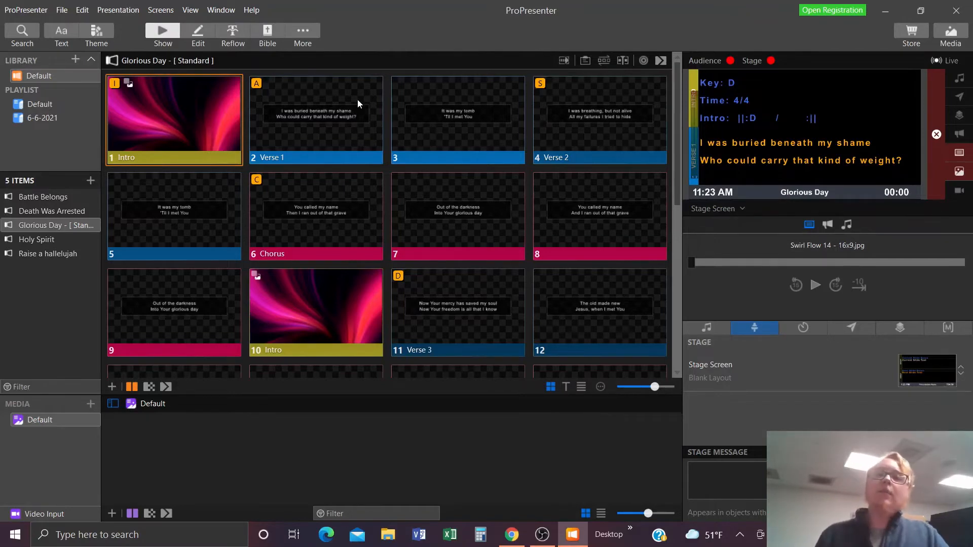
{"action": "mouse_move", "coordinate": [136, 110]}
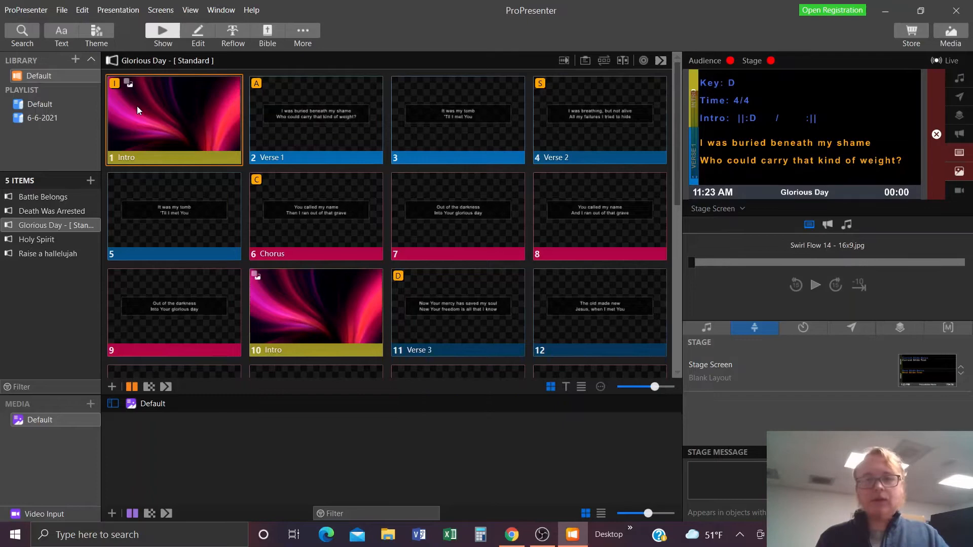
Step: Open the Verse 1 slide for editing from its context menu
{"action": "scroll", "scroll_direction": "down", "scroll_amount": 3}
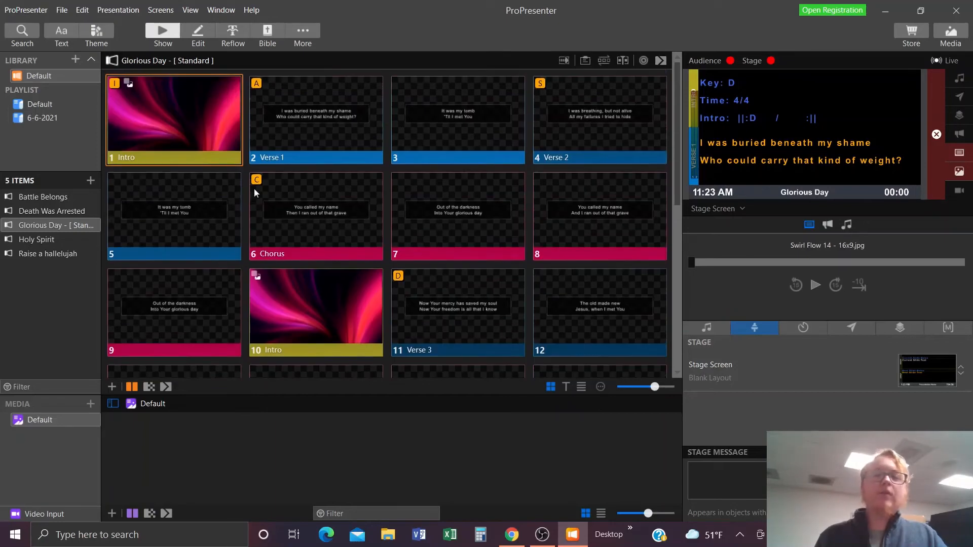
{"action": "left_click", "coordinate": [316, 307]}
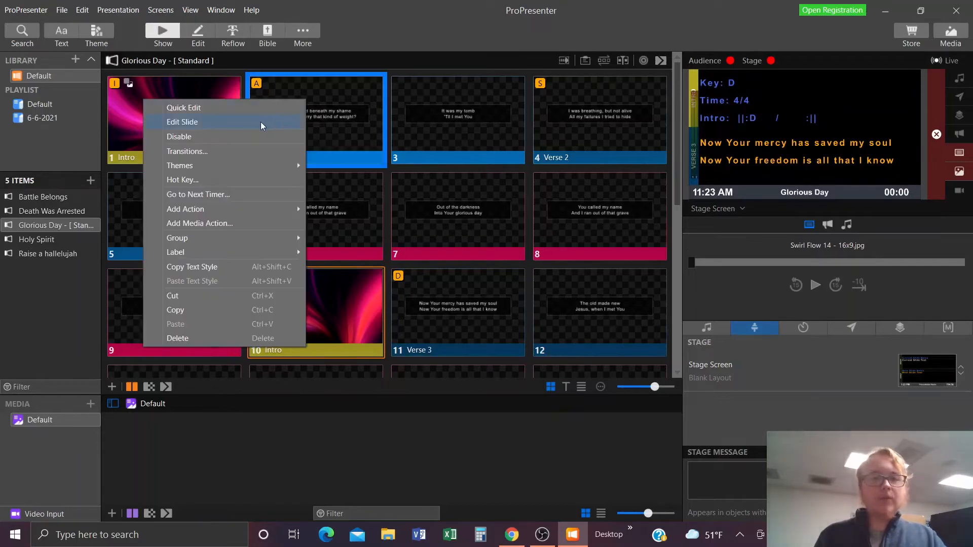
{"action": "left_click", "coordinate": [182, 121]}
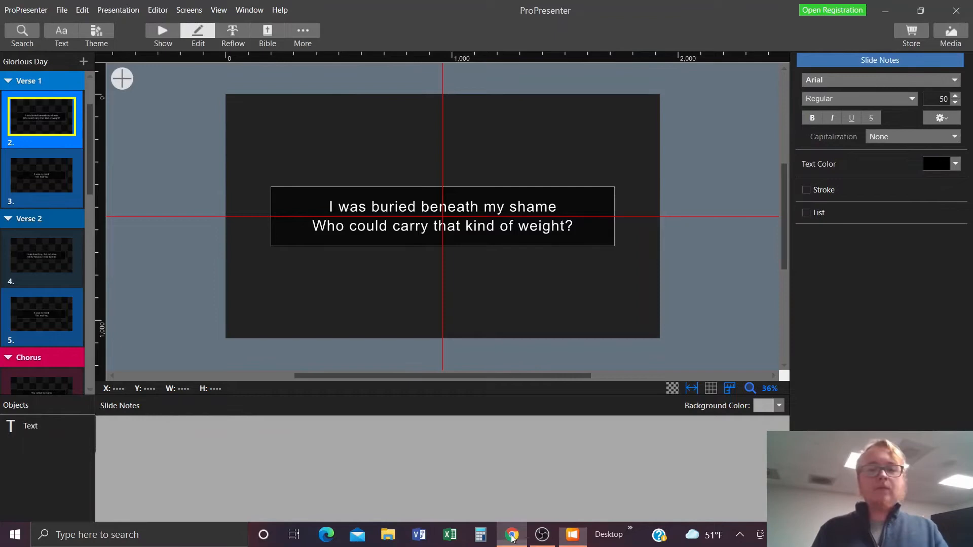
Step: Search Chrome for 'glorious day chord chart' and open a chord chart result
{"action": "left_click", "coordinate": [511, 534]}
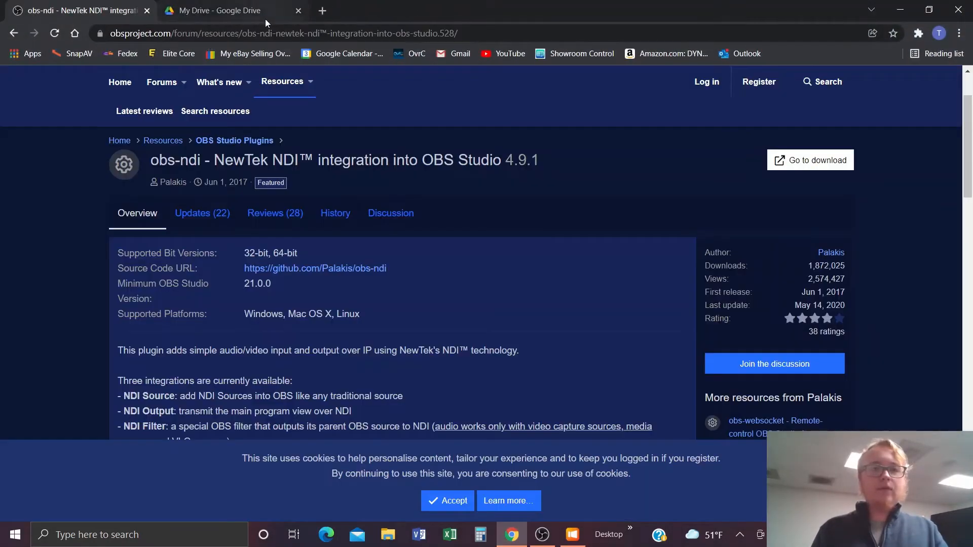
{"action": "left_click", "coordinate": [279, 33]}
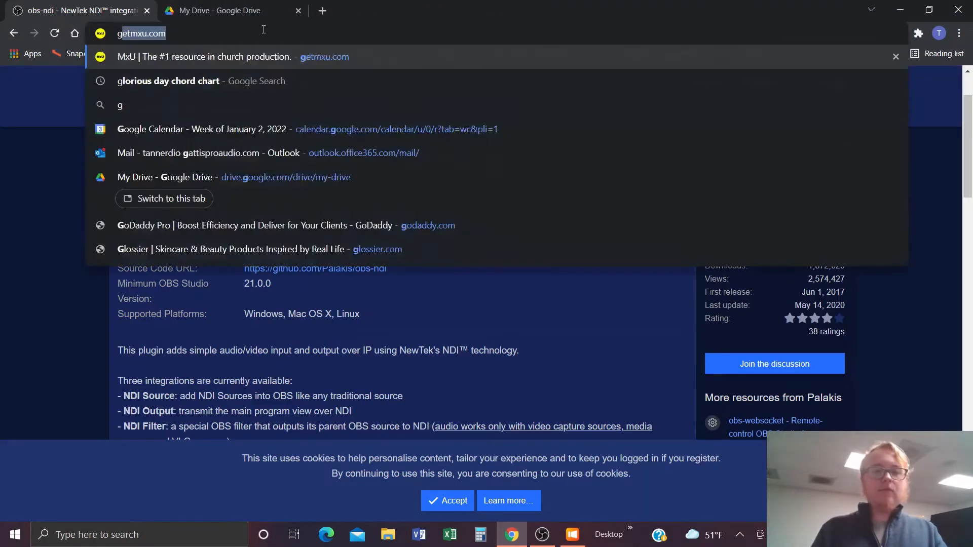
{"action": "left_click", "coordinate": [168, 80]}
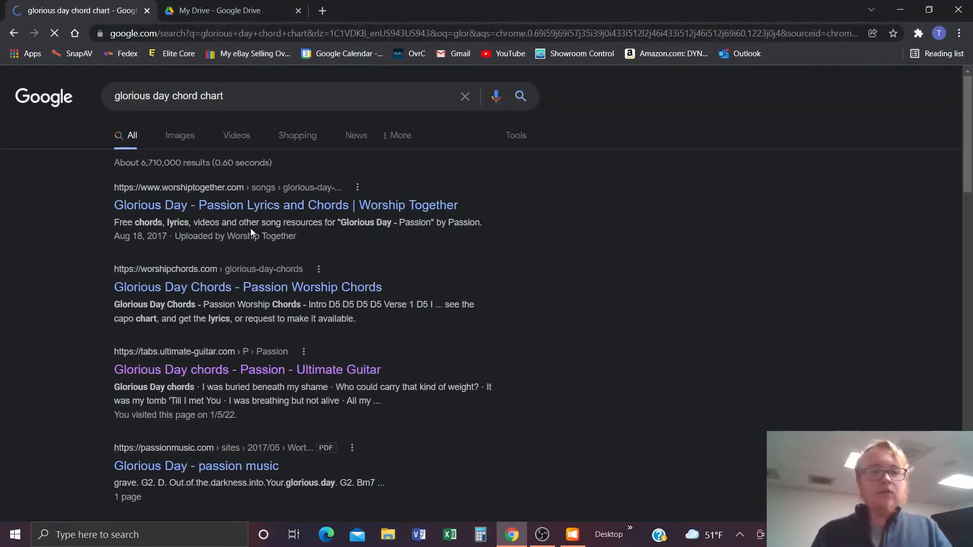
{"action": "left_click", "coordinate": [247, 369]}
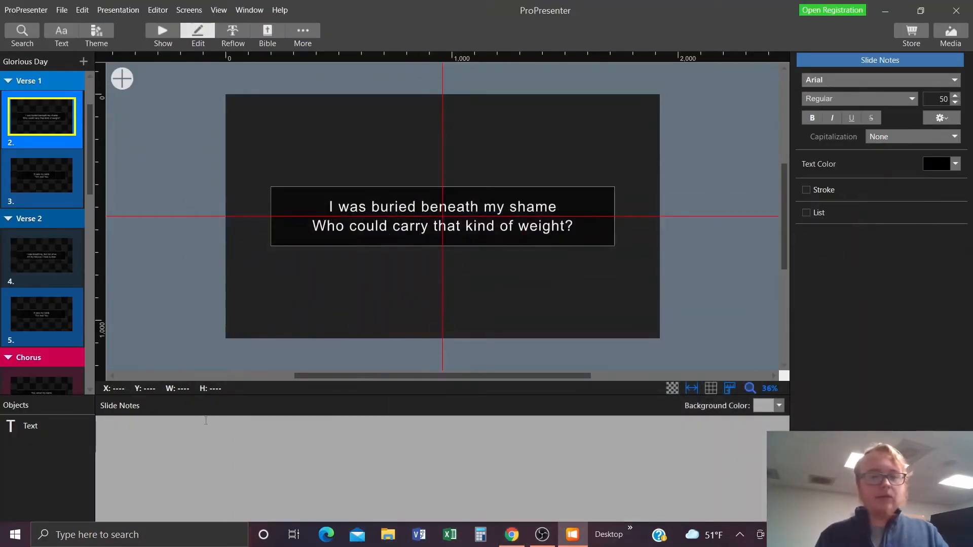
Step: Add a D chord to Verse 1's notes and compare the stage preview with the chord chart
{"action": "type", "text": "D"}
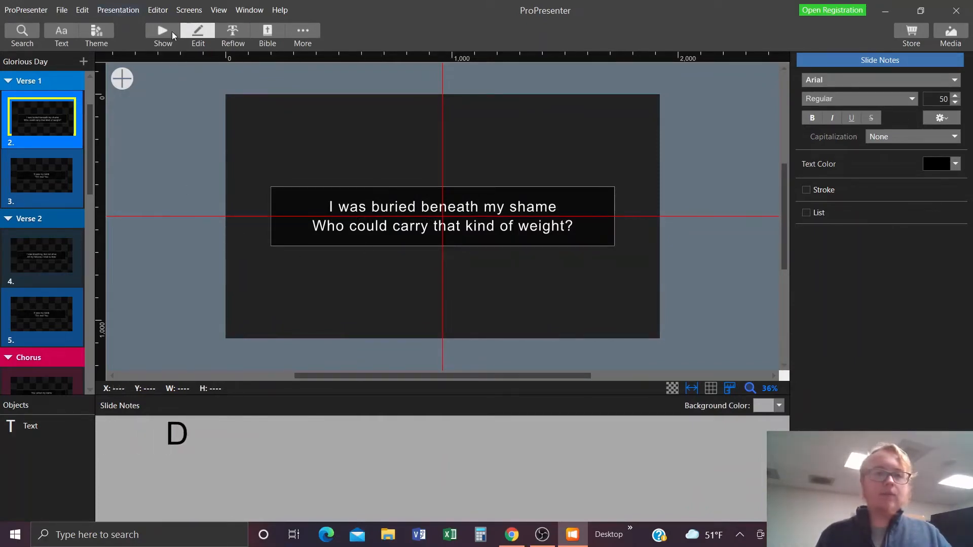
{"action": "left_click", "coordinate": [163, 34]}
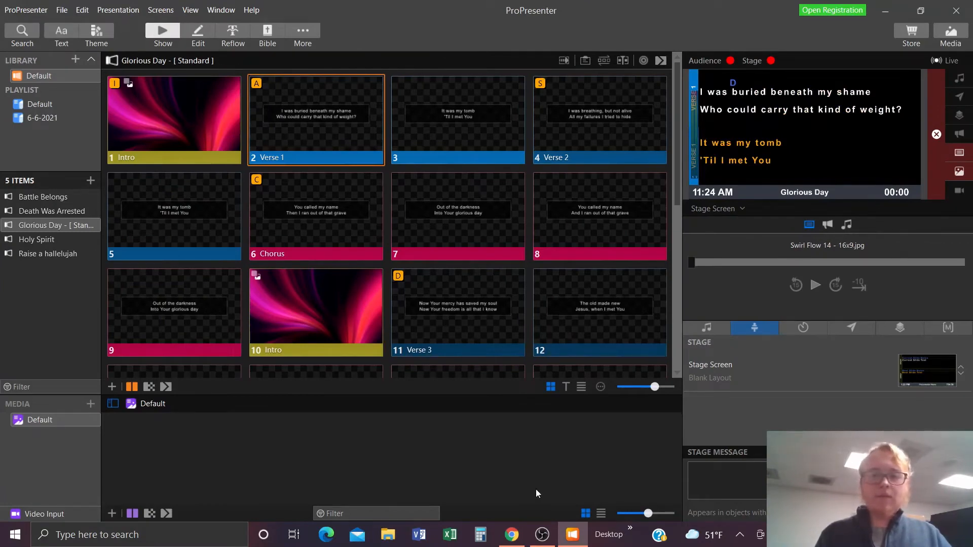
{"action": "left_click", "coordinate": [511, 534]}
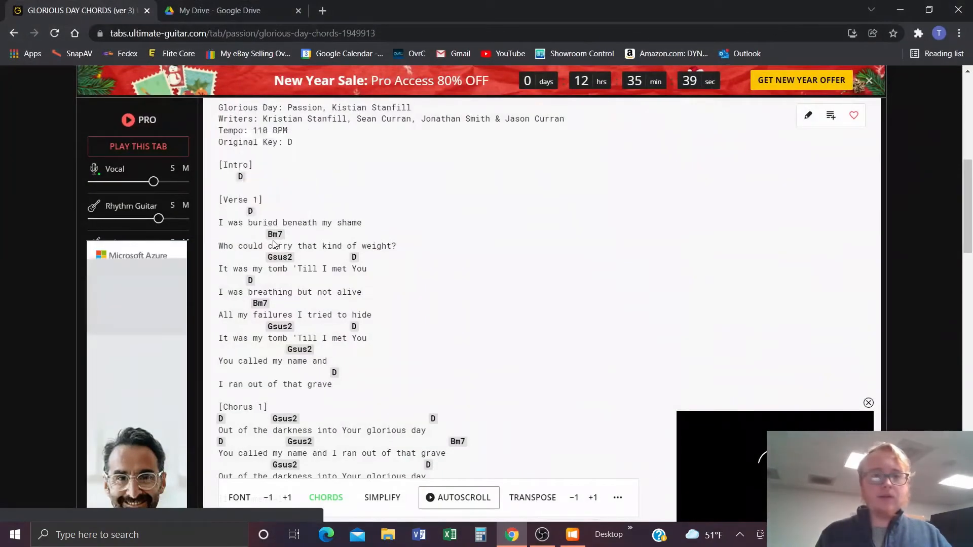
{"action": "left_click", "coordinate": [571, 534]}
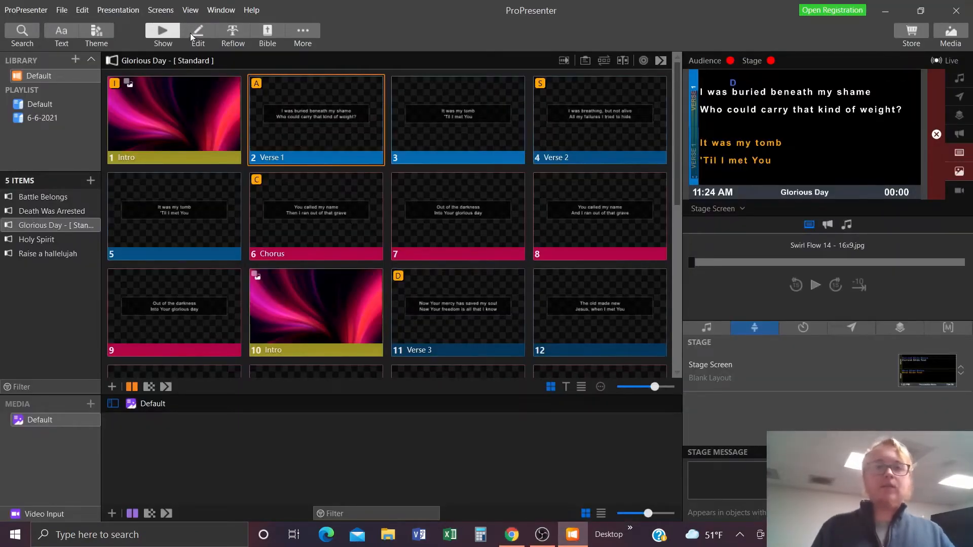
Step: Add Bm7 on the next notes line and shift it right over the second lyric line
{"action": "left_click", "coordinate": [197, 34]}
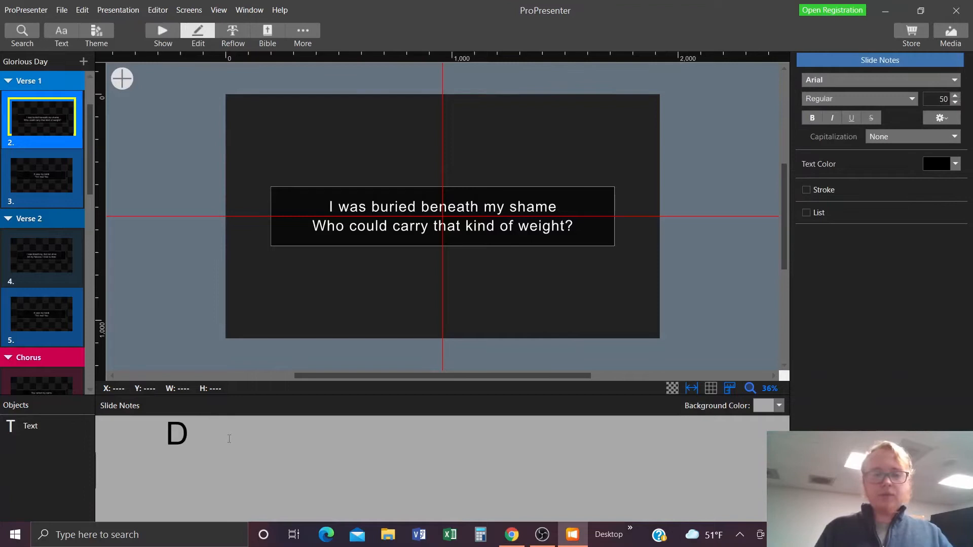
{"action": "type", "text": "B"}
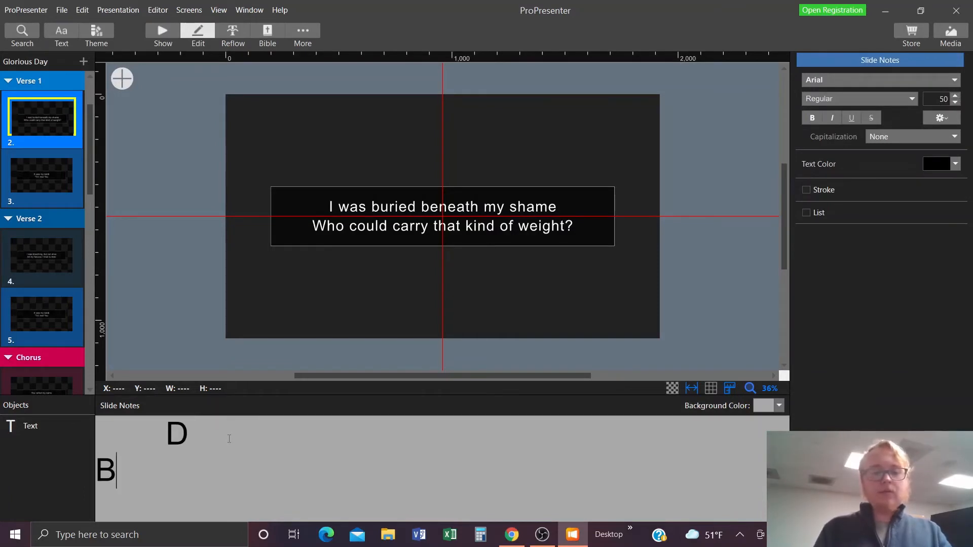
{"action": "type", "text": "m7"}
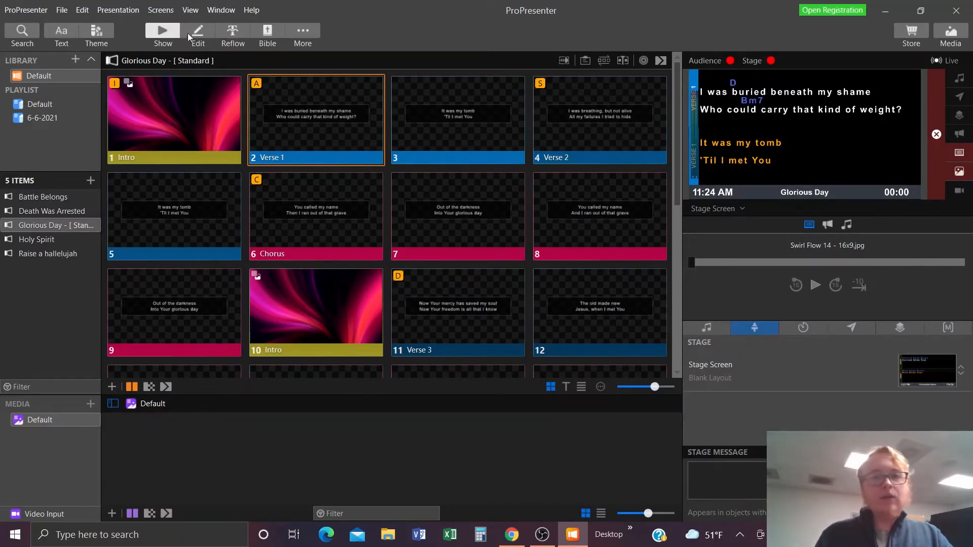
{"action": "left_click", "coordinate": [197, 34]}
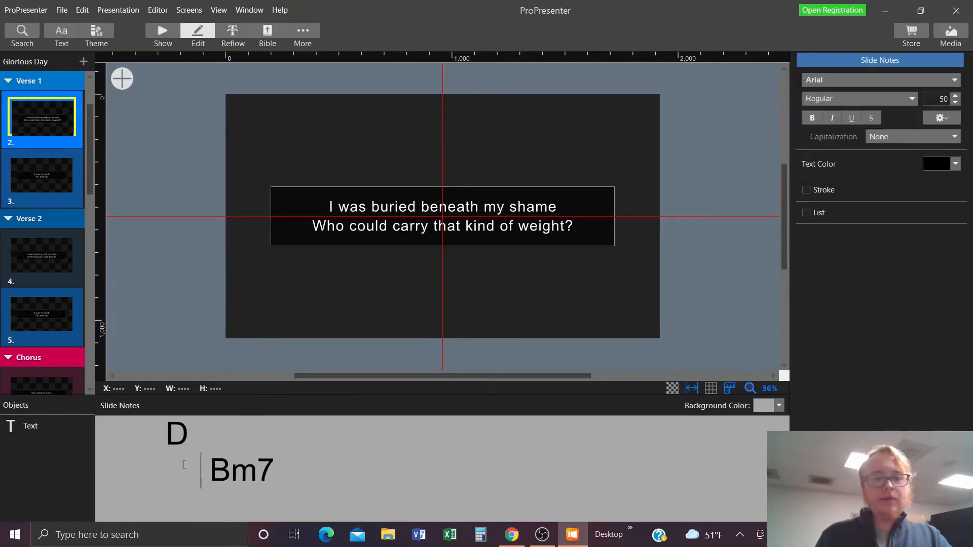
{"action": "left_click", "coordinate": [163, 35]}
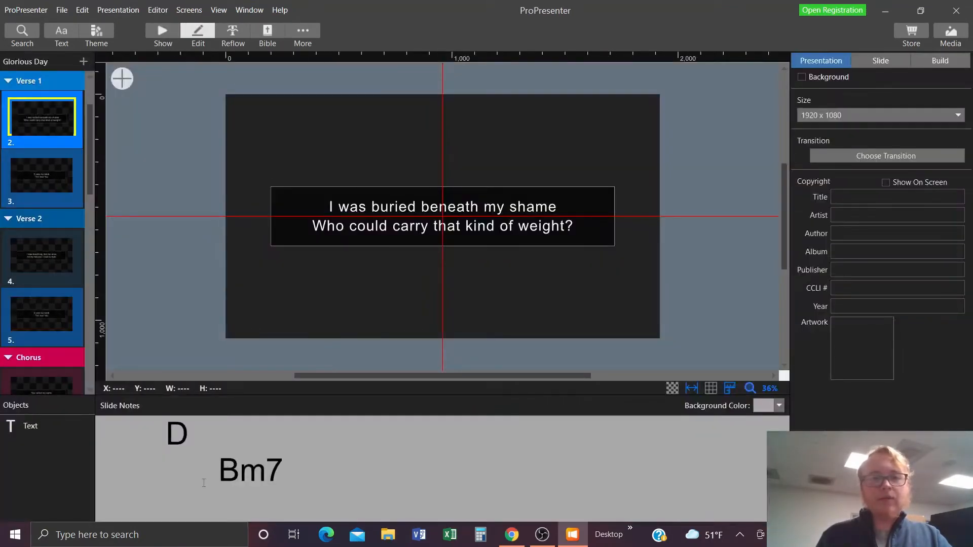
{"action": "left_click", "coordinate": [163, 33]}
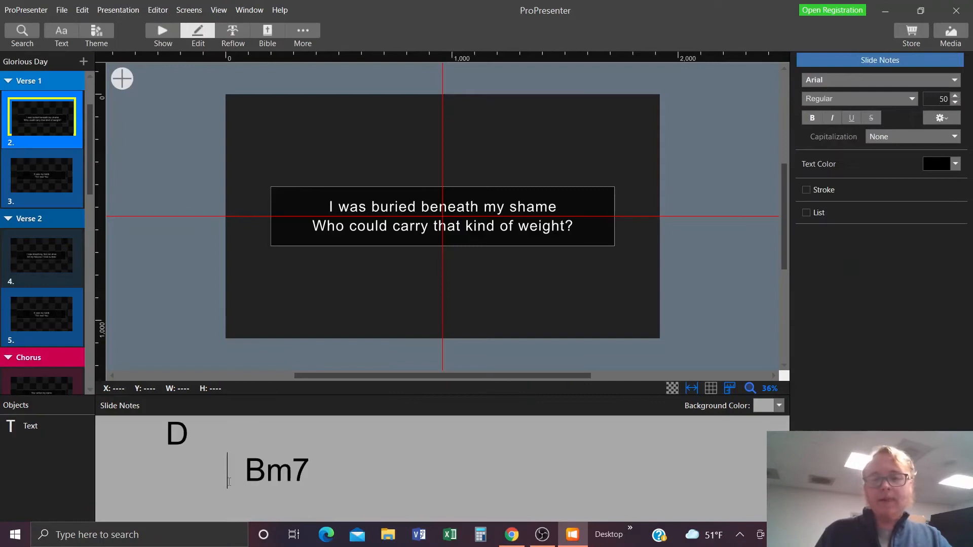
{"action": "left_click", "coordinate": [163, 34]}
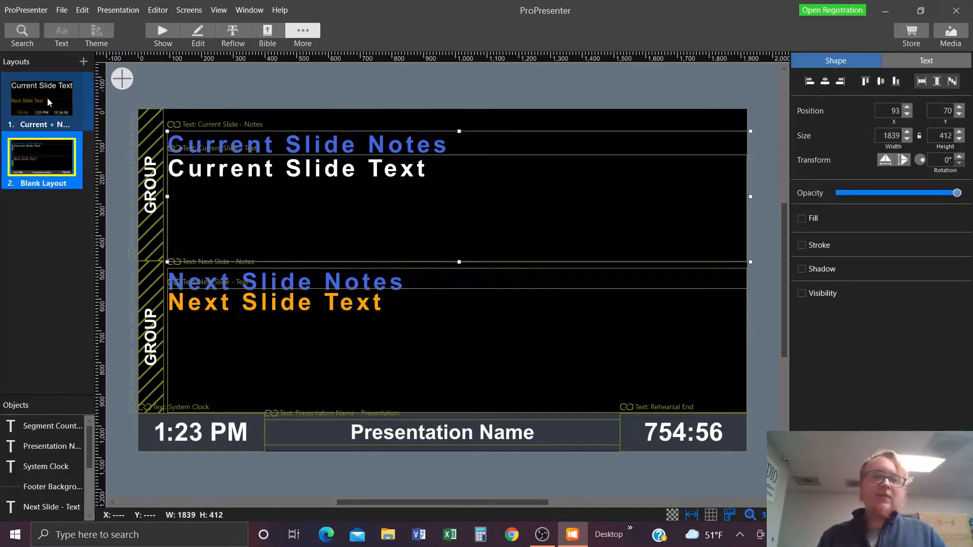
Step: Compare the Current + Next Text stage layout with the Blank Layout's notes and text boxes
{"action": "left_click", "coordinate": [42, 99]}
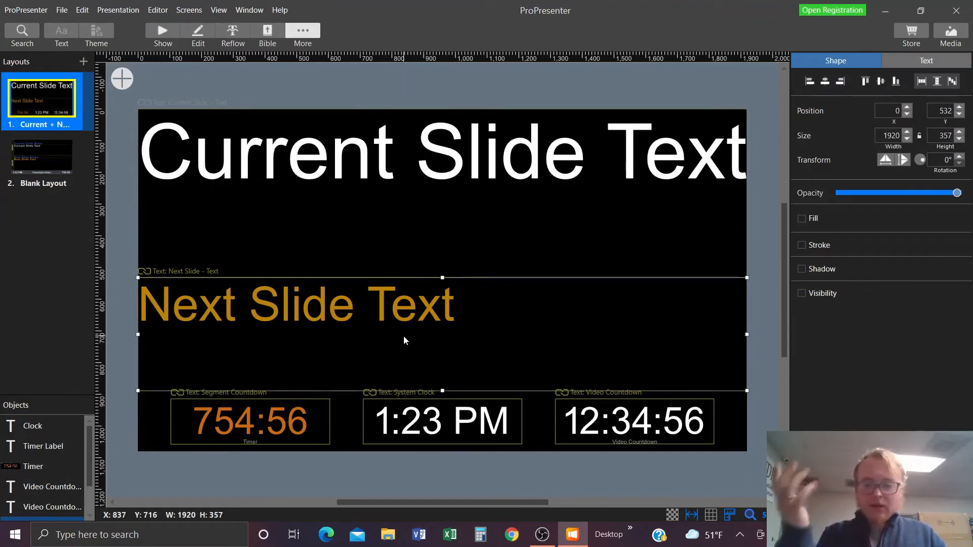
{"action": "left_click", "coordinate": [41, 157]}
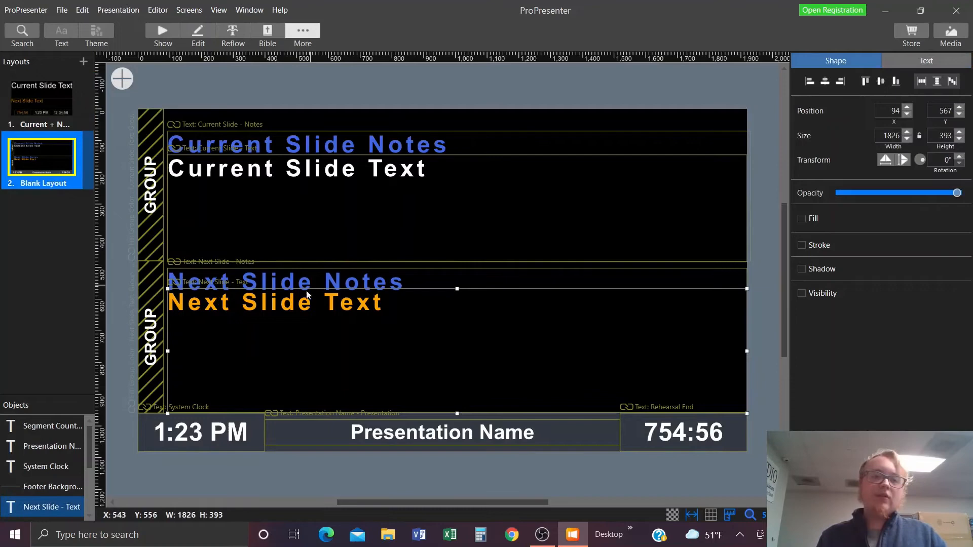
{"action": "mouse_move", "coordinate": [263, 264]}
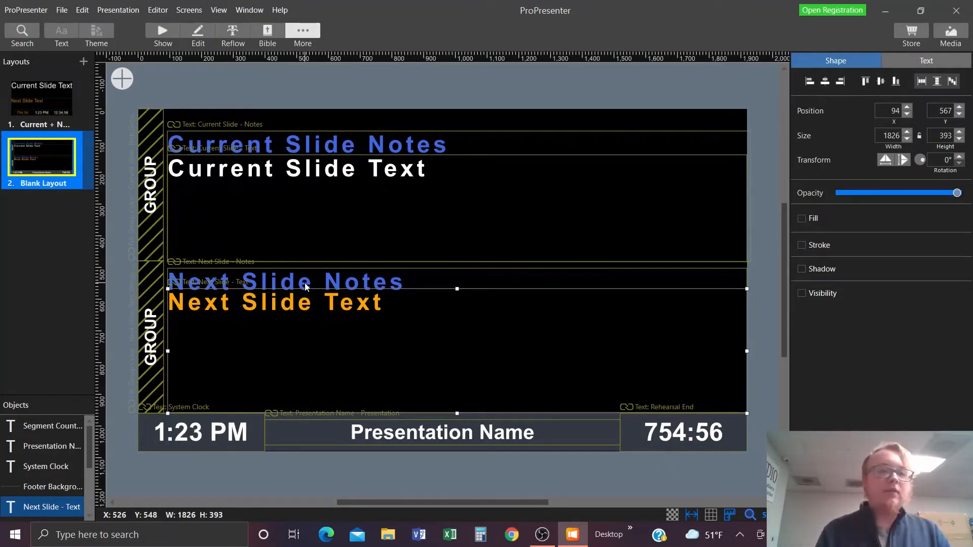
{"action": "mouse_move", "coordinate": [412, 278]}
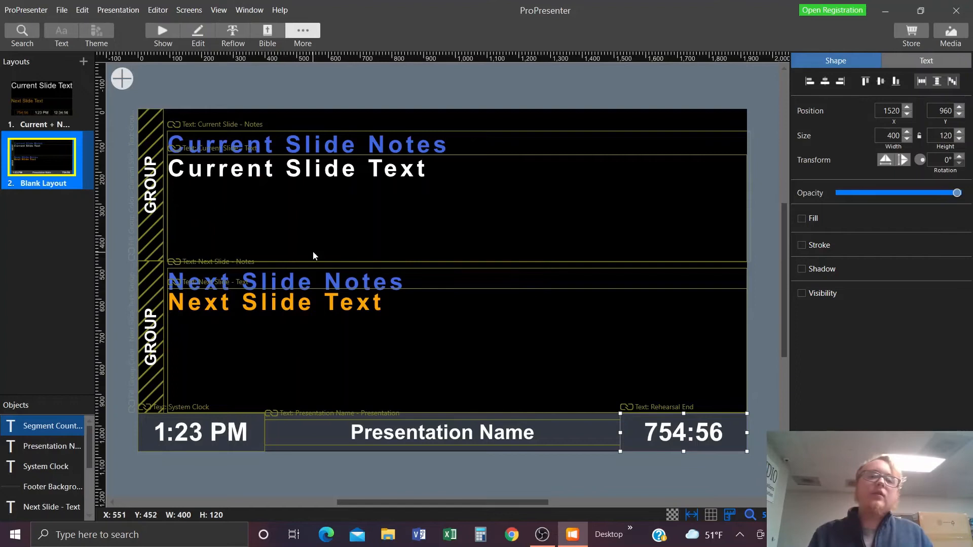
{"action": "mouse_move", "coordinate": [346, 190]}
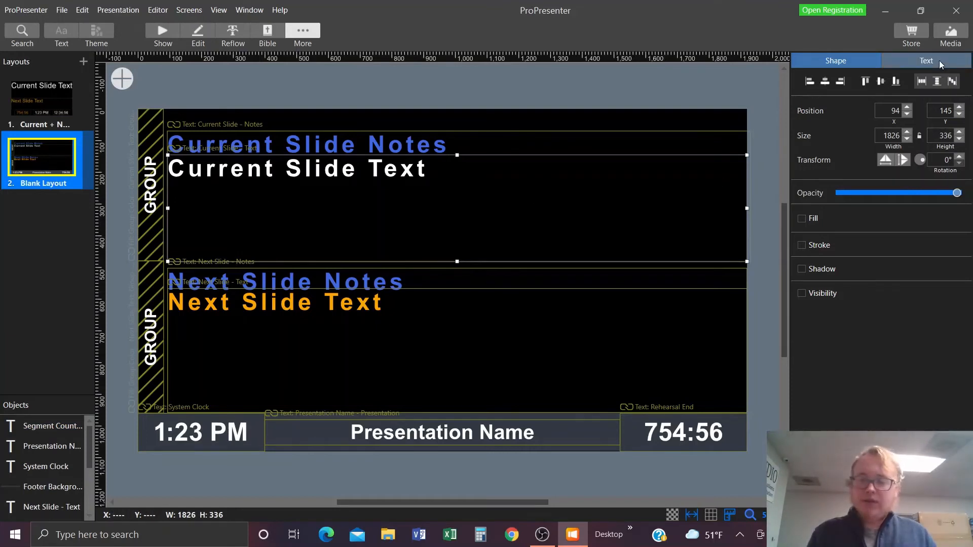
Step: Inspect the Current Slide Text spacing on Blank Layout, then return to the Glorious Day slides
{"action": "left_click", "coordinate": [925, 61]}
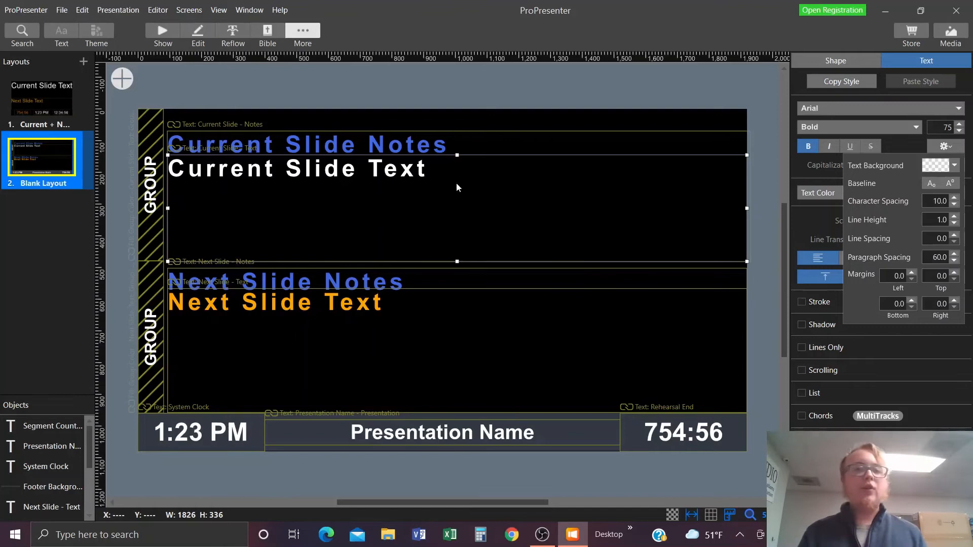
{"action": "mouse_move", "coordinate": [395, 146]}
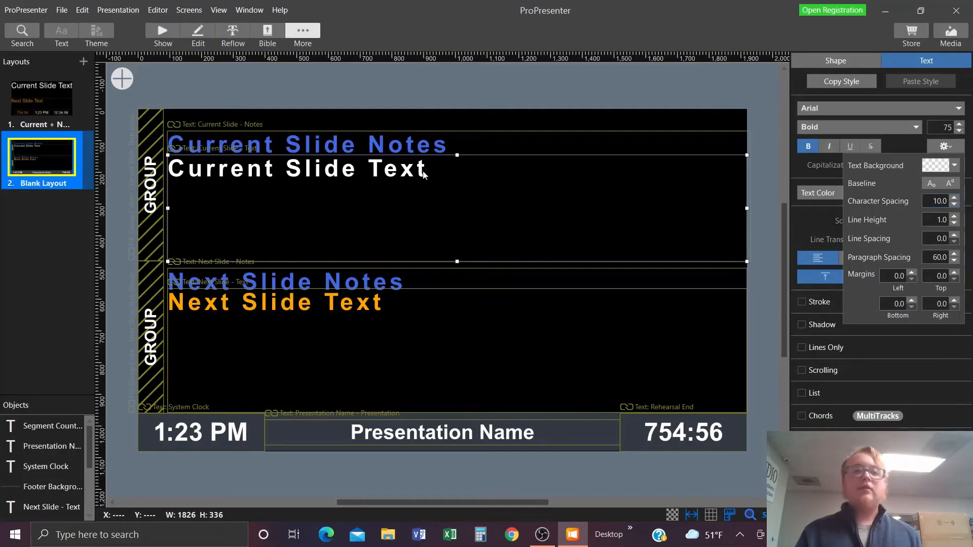
{"action": "mouse_move", "coordinate": [850, 223]}
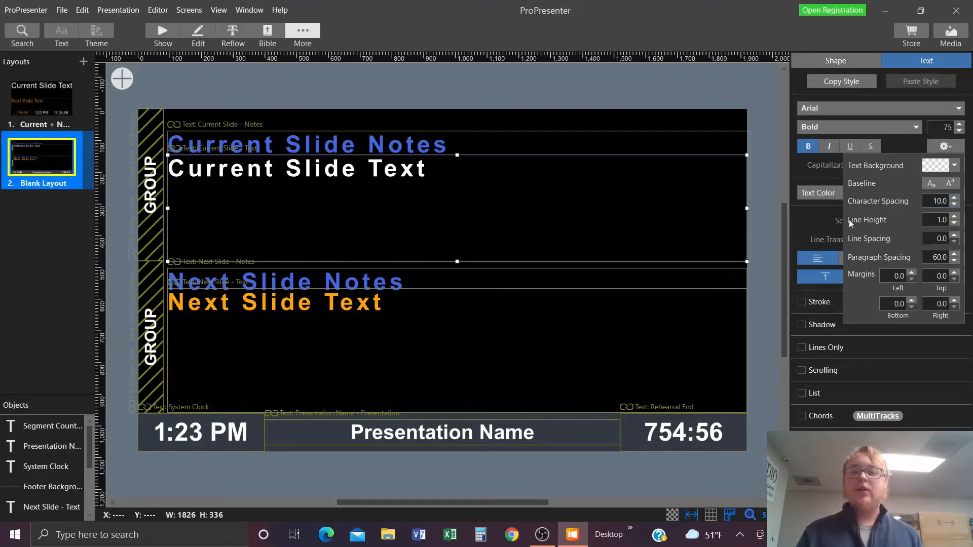
{"action": "mouse_move", "coordinate": [363, 190]}
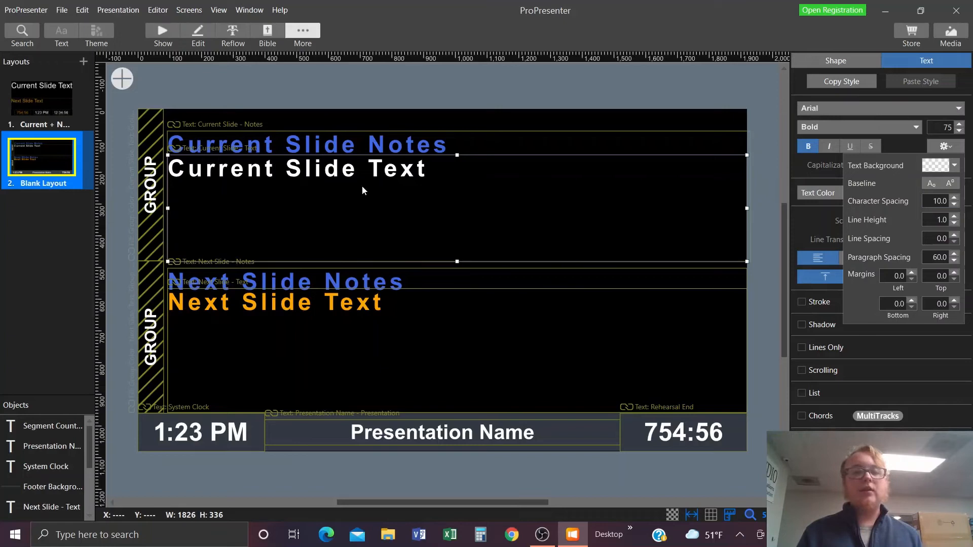
{"action": "mouse_move", "coordinate": [273, 208]}
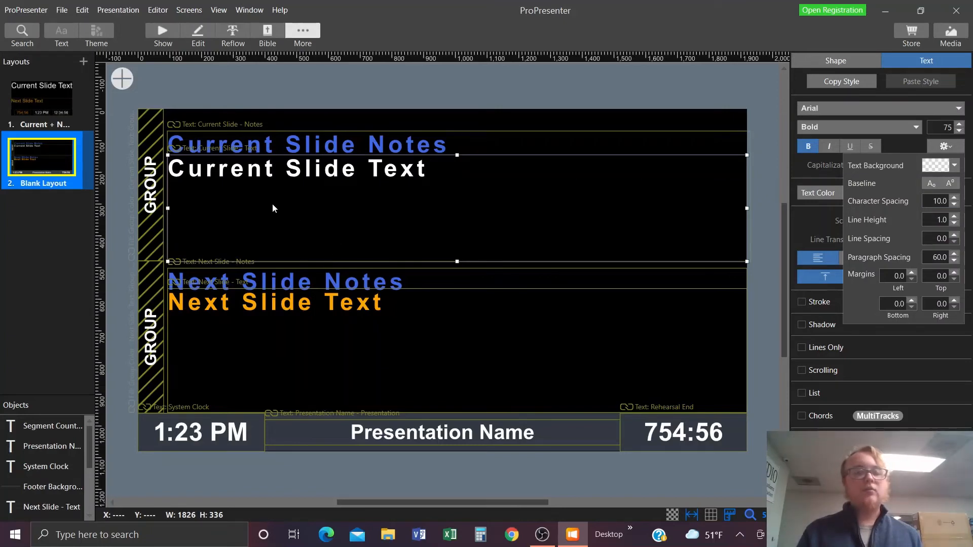
{"action": "mouse_move", "coordinate": [264, 202]}
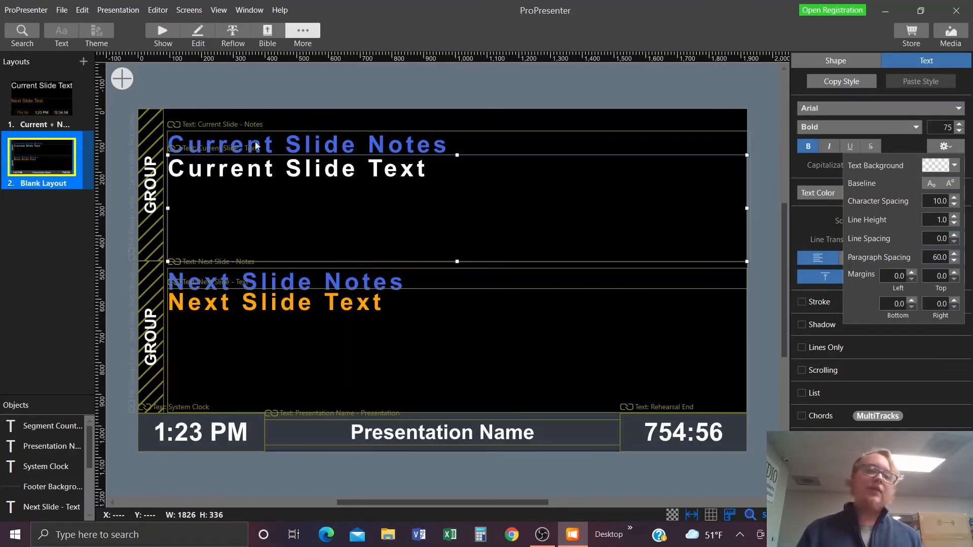
{"action": "mouse_move", "coordinate": [298, 189]}
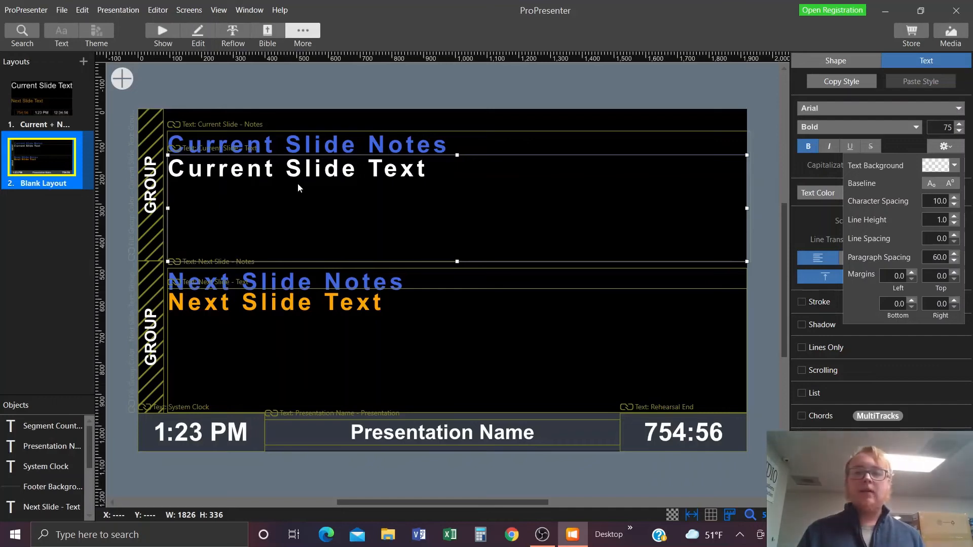
{"action": "mouse_move", "coordinate": [403, 207]}
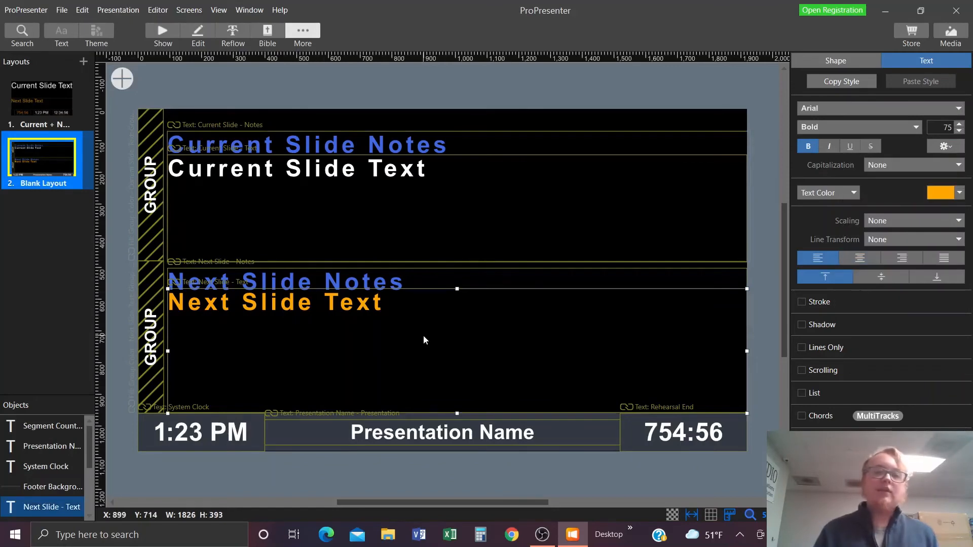
{"action": "mouse_move", "coordinate": [338, 281]}
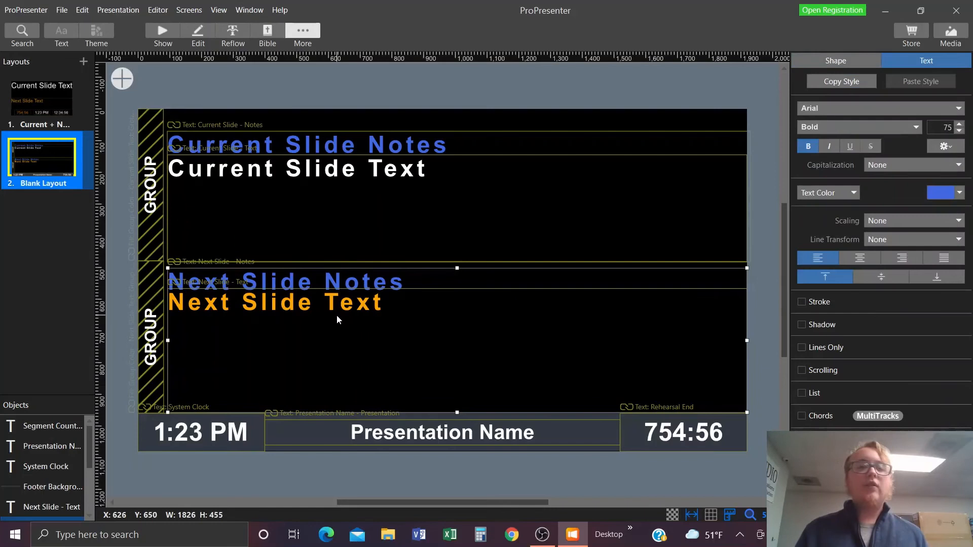
{"action": "mouse_move", "coordinate": [344, 234]}
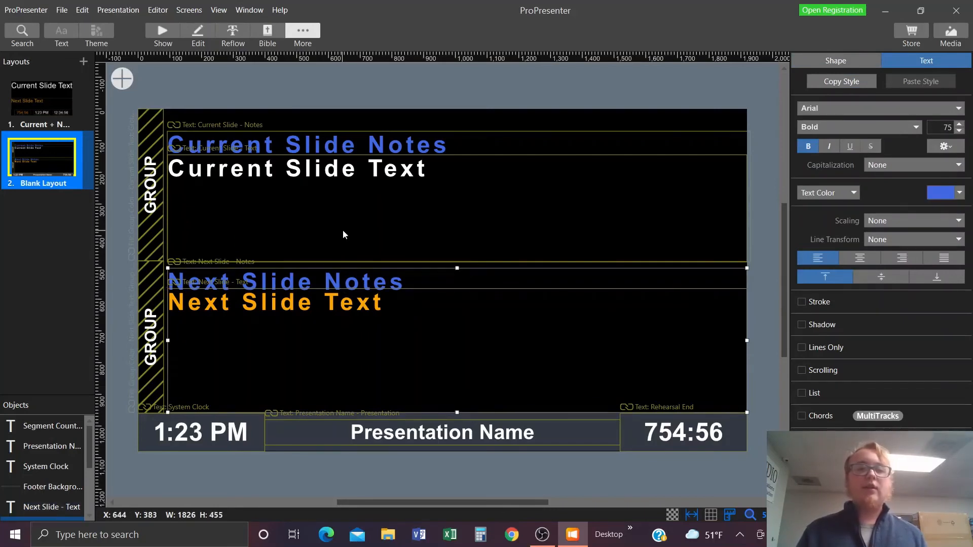
{"action": "mouse_move", "coordinate": [340, 281]}
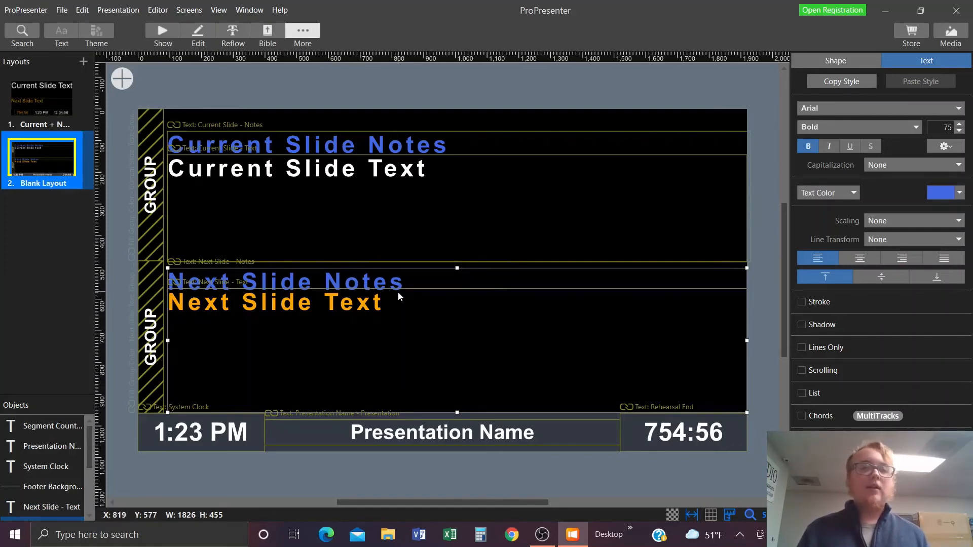
{"action": "mouse_move", "coordinate": [341, 358]}
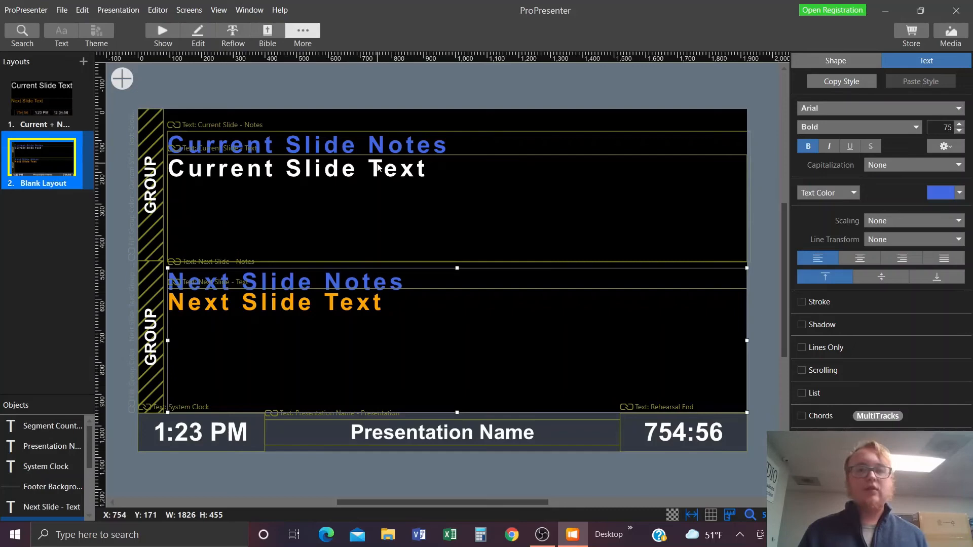
{"action": "mouse_move", "coordinate": [363, 315]}
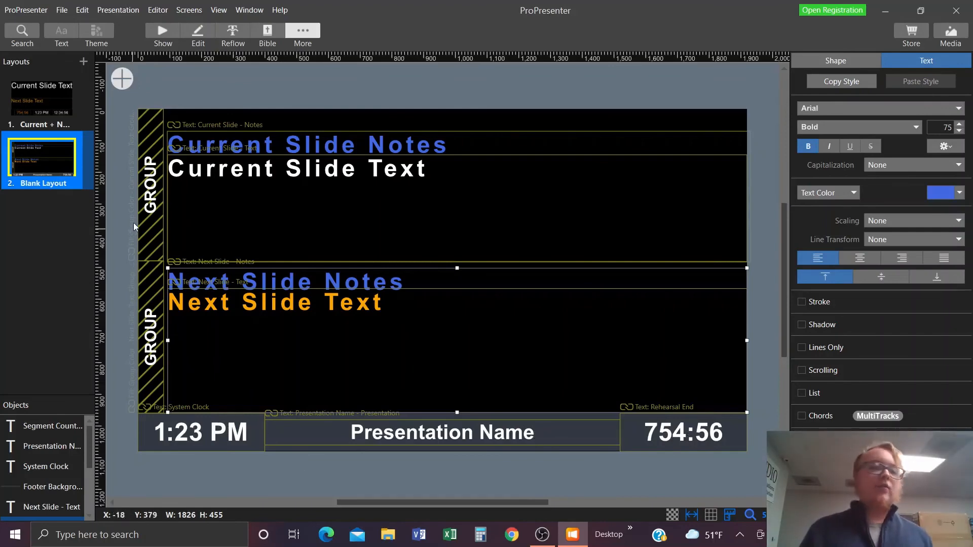
{"action": "mouse_move", "coordinate": [152, 257]}
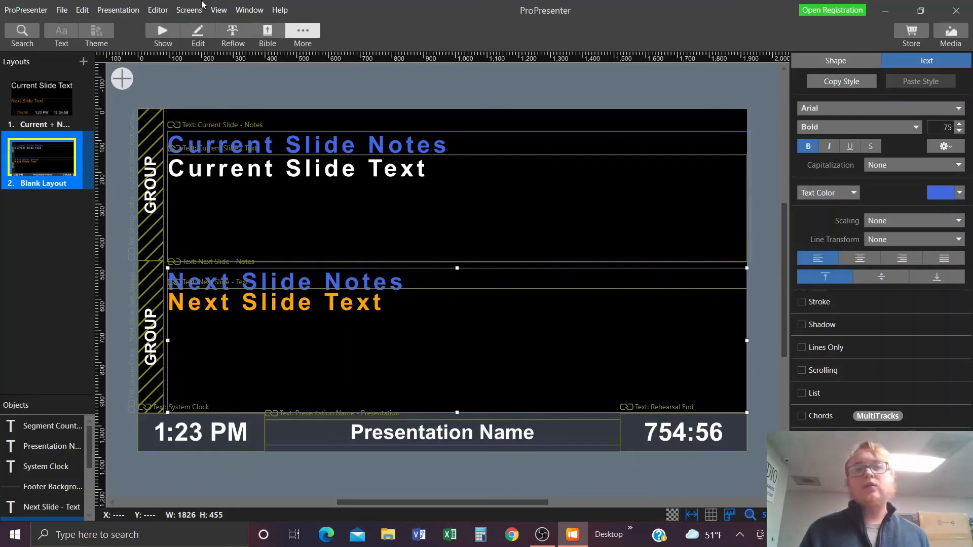
{"action": "left_click", "coordinate": [163, 33]}
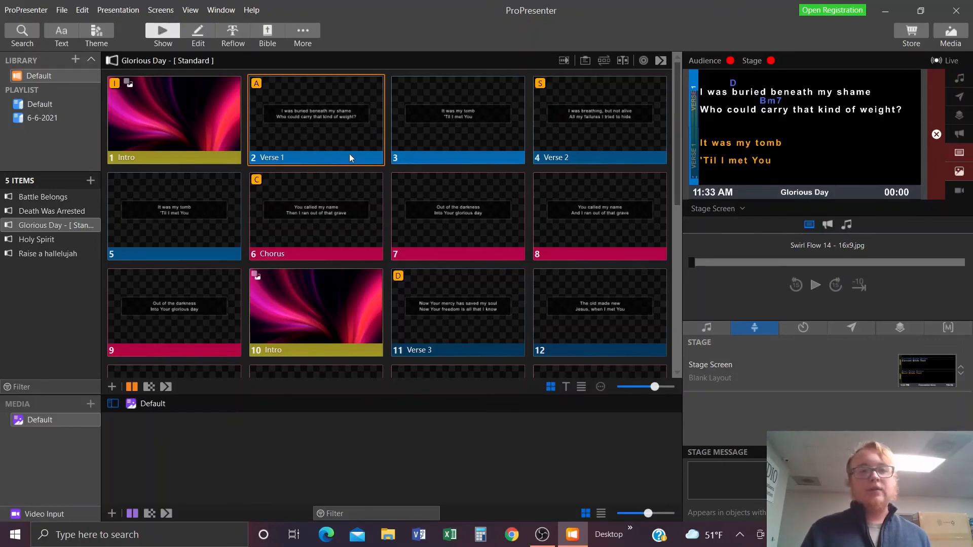
{"action": "scroll", "scroll_direction": "down", "scroll_amount": 3}
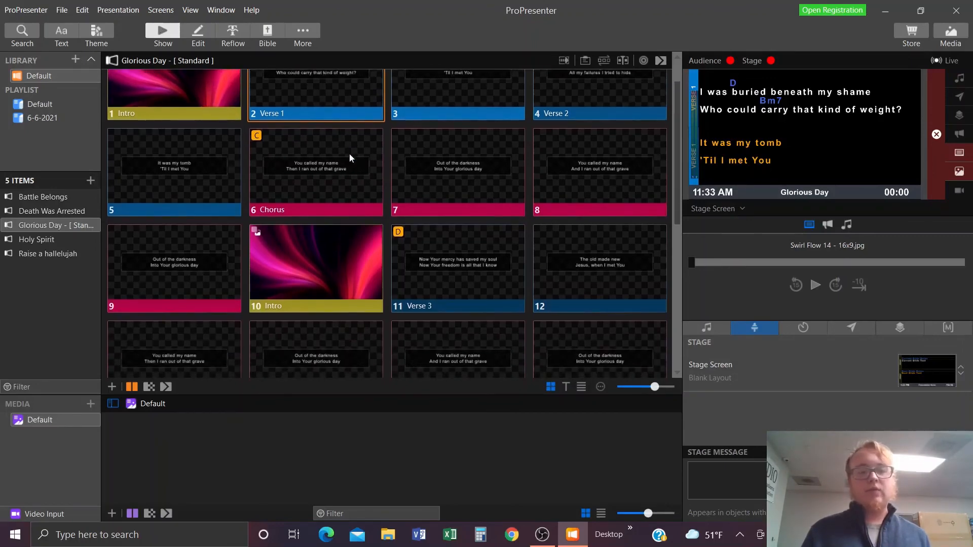
{"action": "scroll", "scroll_direction": "down", "scroll_amount": 3}
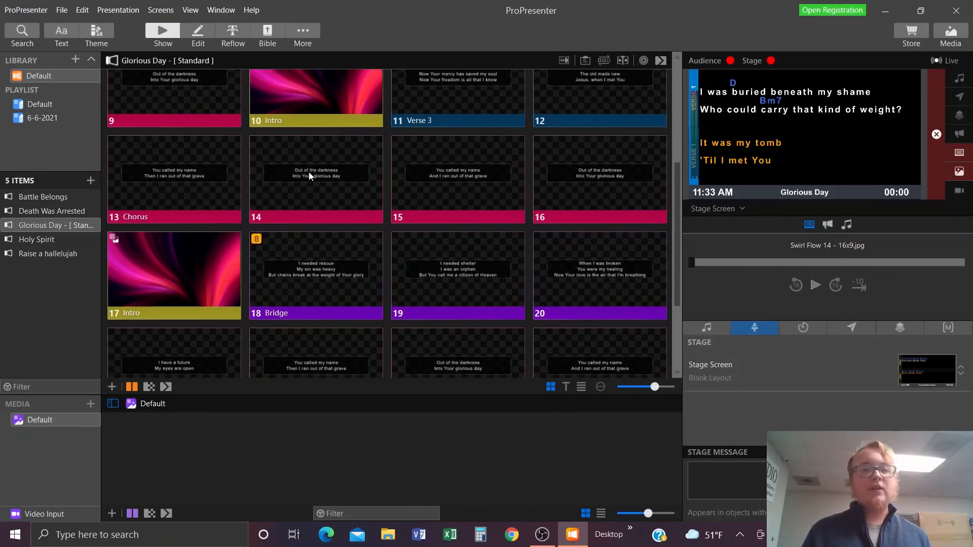